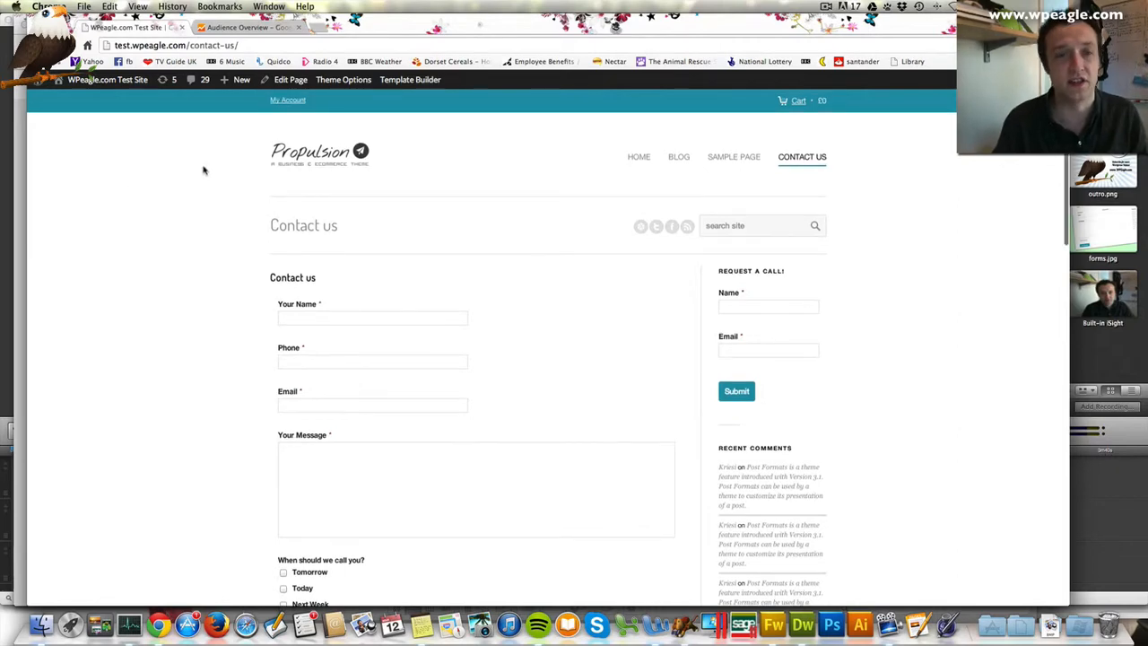
Step: Start a new page from the admin bar's + New menu
{"action": "left_click", "coordinate": [241, 80]}
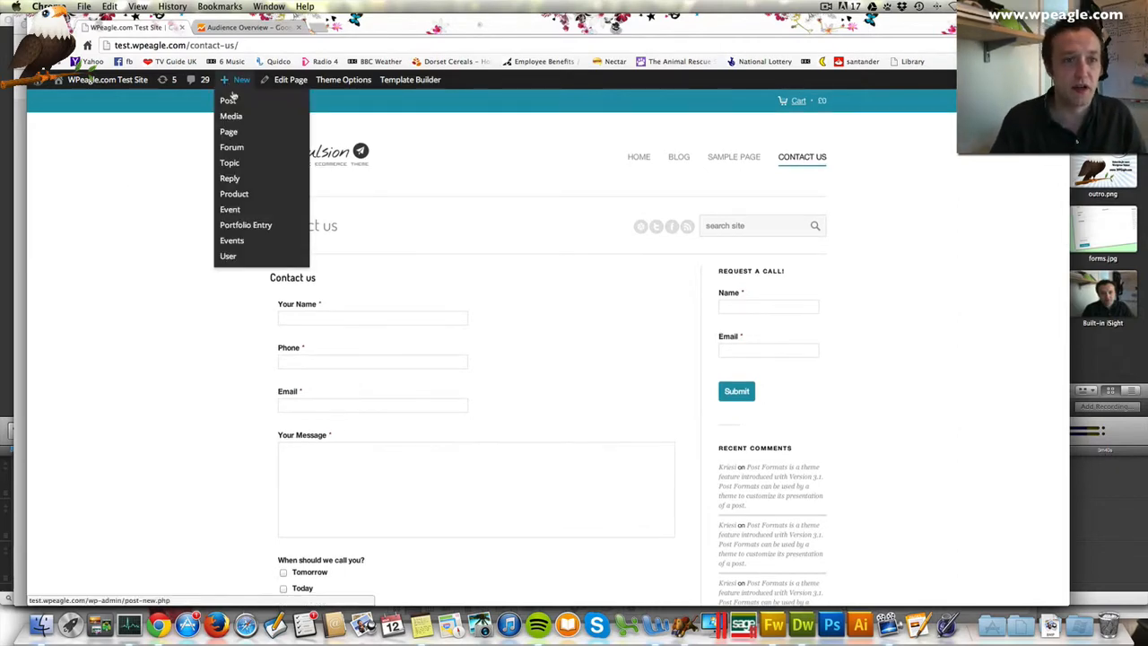
{"action": "left_click", "coordinate": [426, 250]}
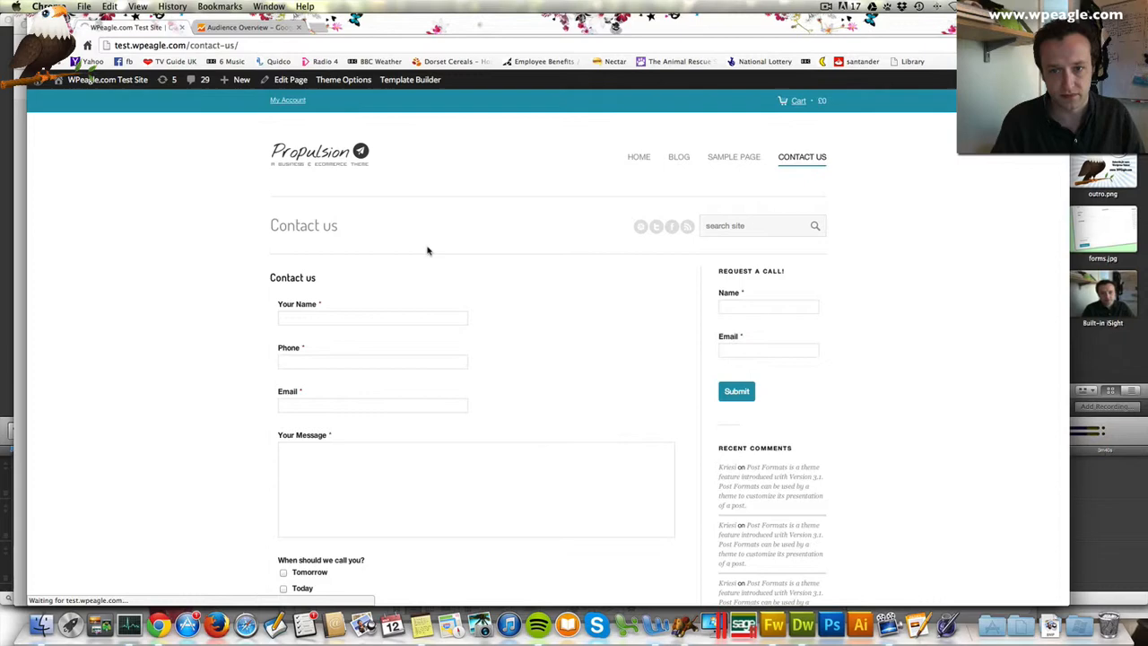
Step: Publish a page titled 'thanks you for sending a message' saying 'Thanks for getting in touch. We'll call soon.'
{"action": "left_click", "coordinate": [241, 79]}
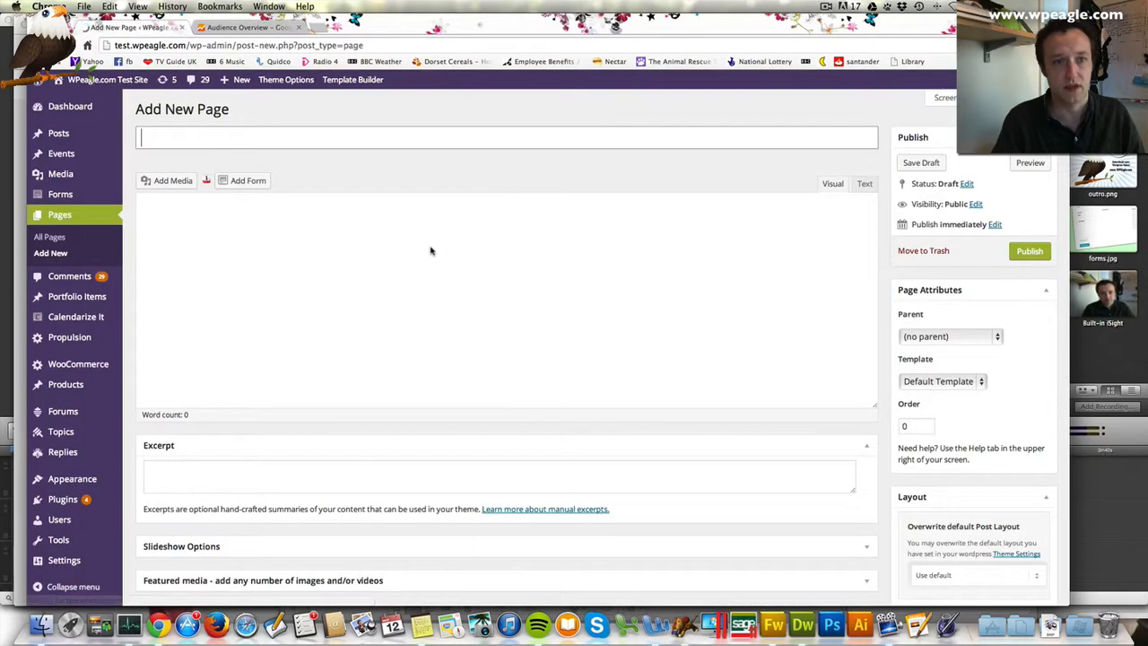
{"action": "type", "text": "thanks you fo"}
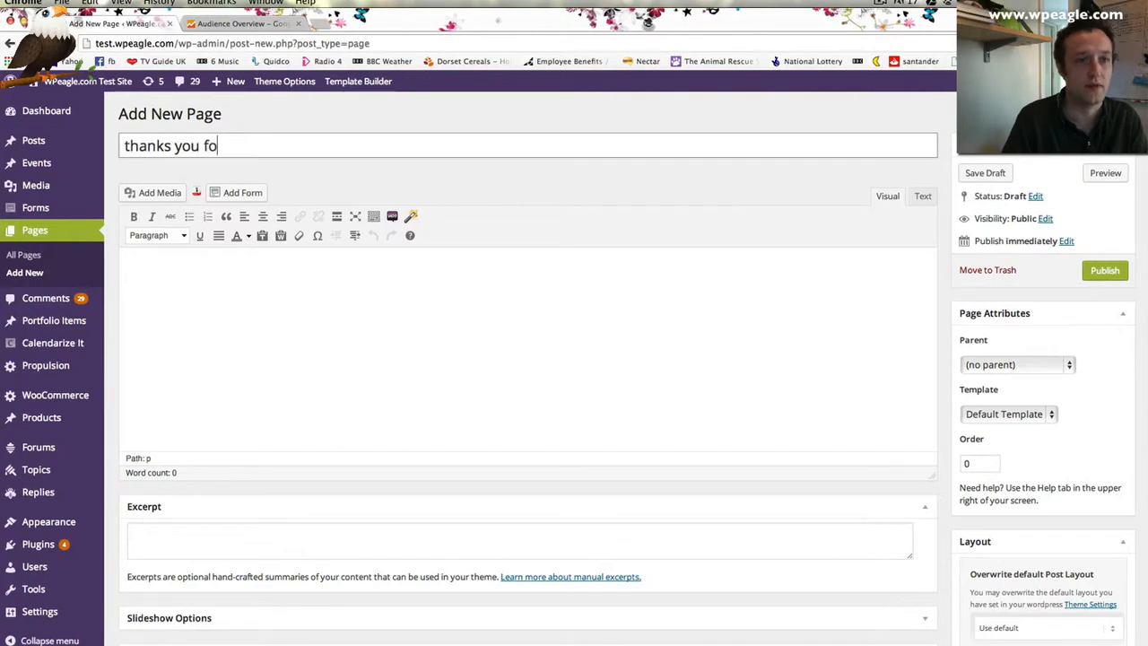
{"action": "type", "text": "r sendin"}
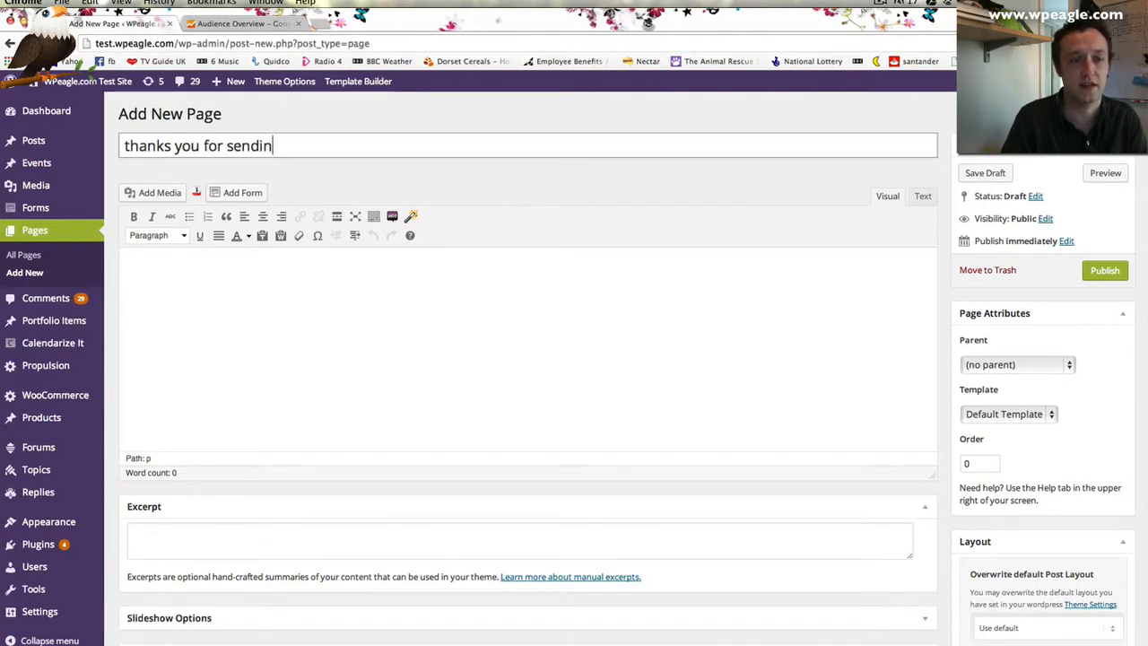
{"action": "type", "text": "g a message"}
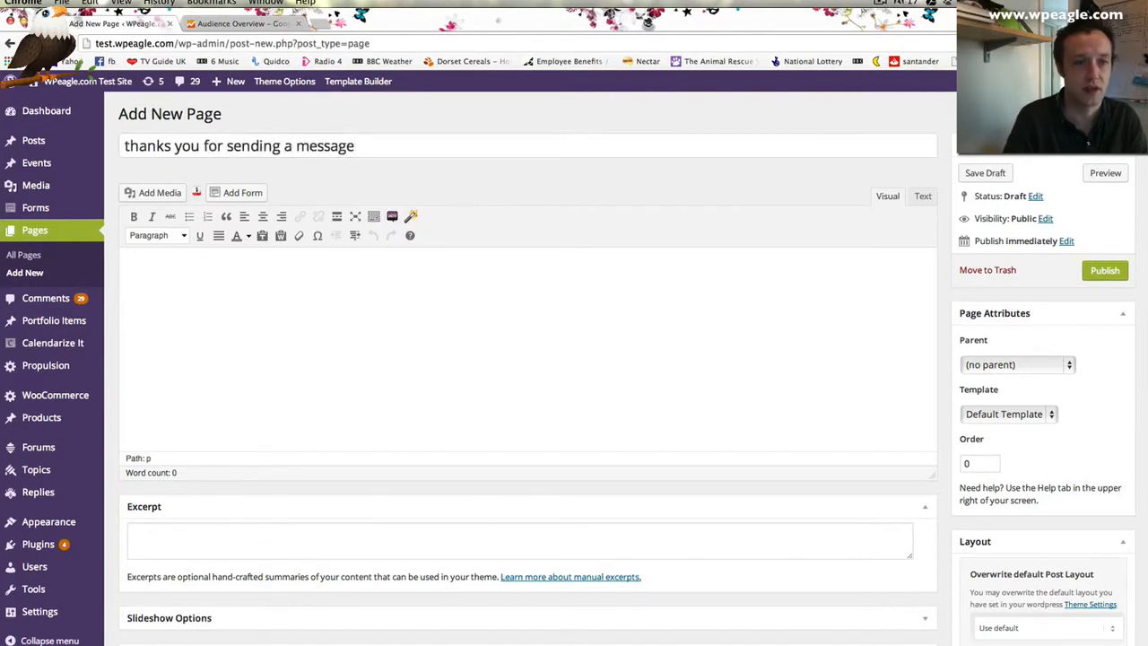
{"action": "type", "text": "Thanks fo"}
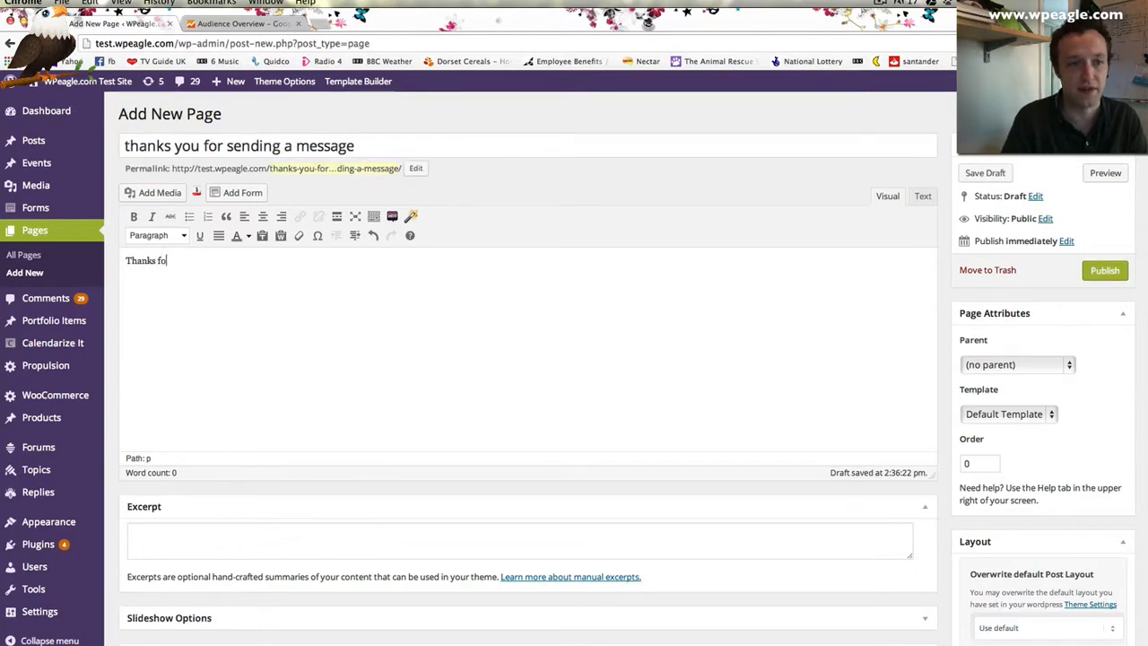
{"action": "type", "text": "r getting in to"}
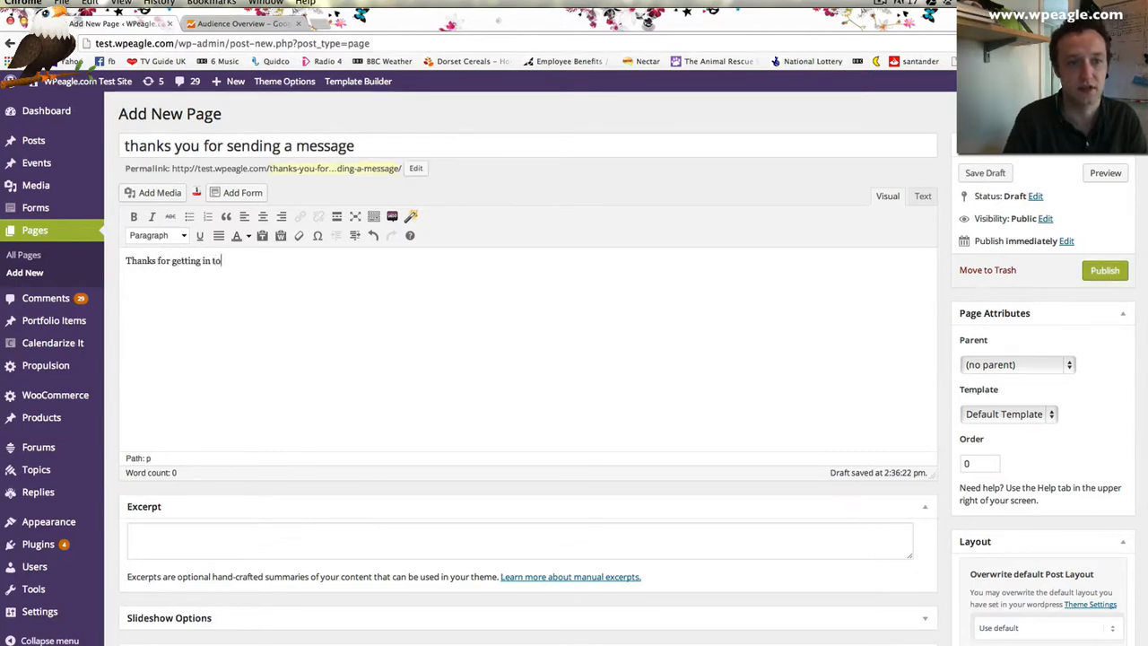
{"action": "type", "text": "uch. We'll call soon."}
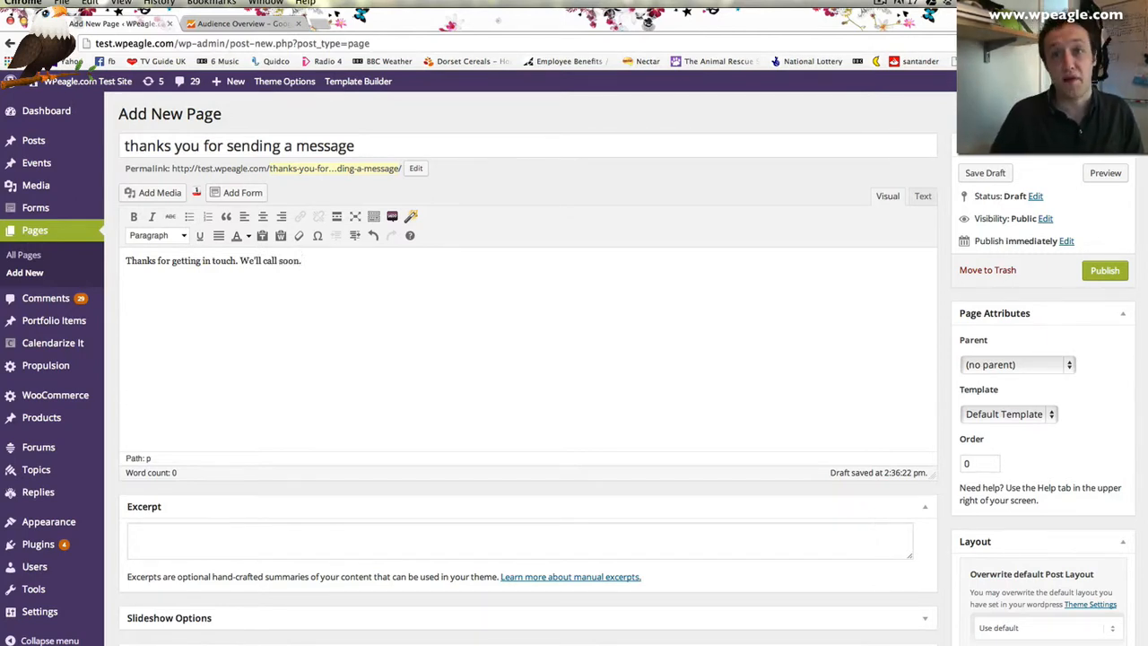
{"action": "mouse_move", "coordinate": [880, 249]}
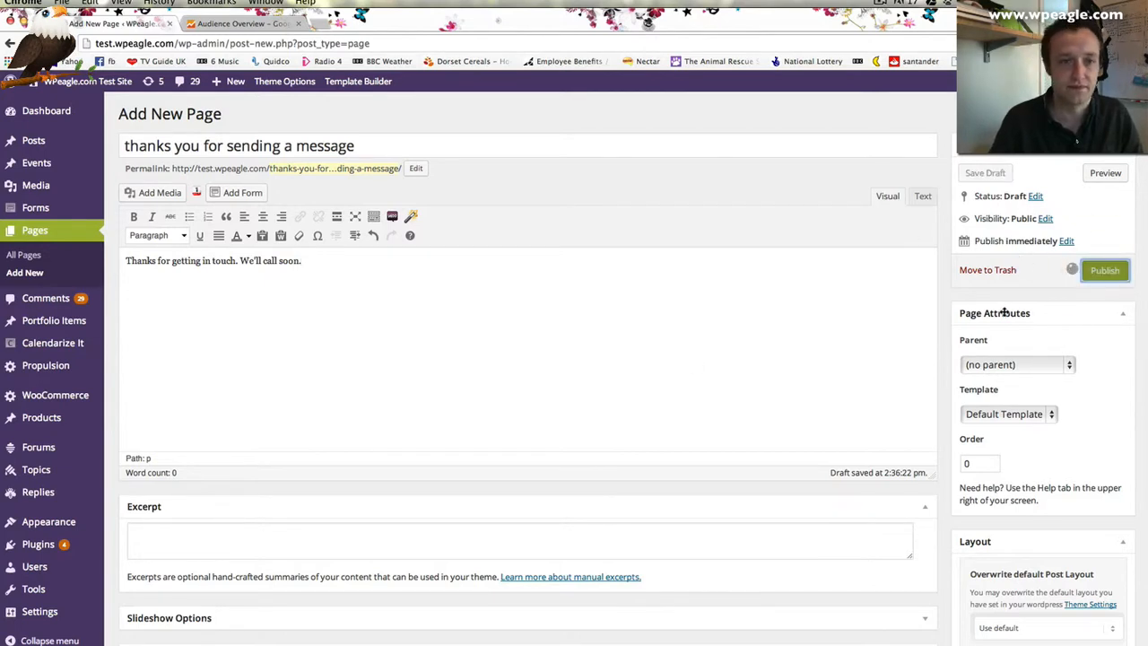
{"action": "left_click", "coordinate": [1104, 270]}
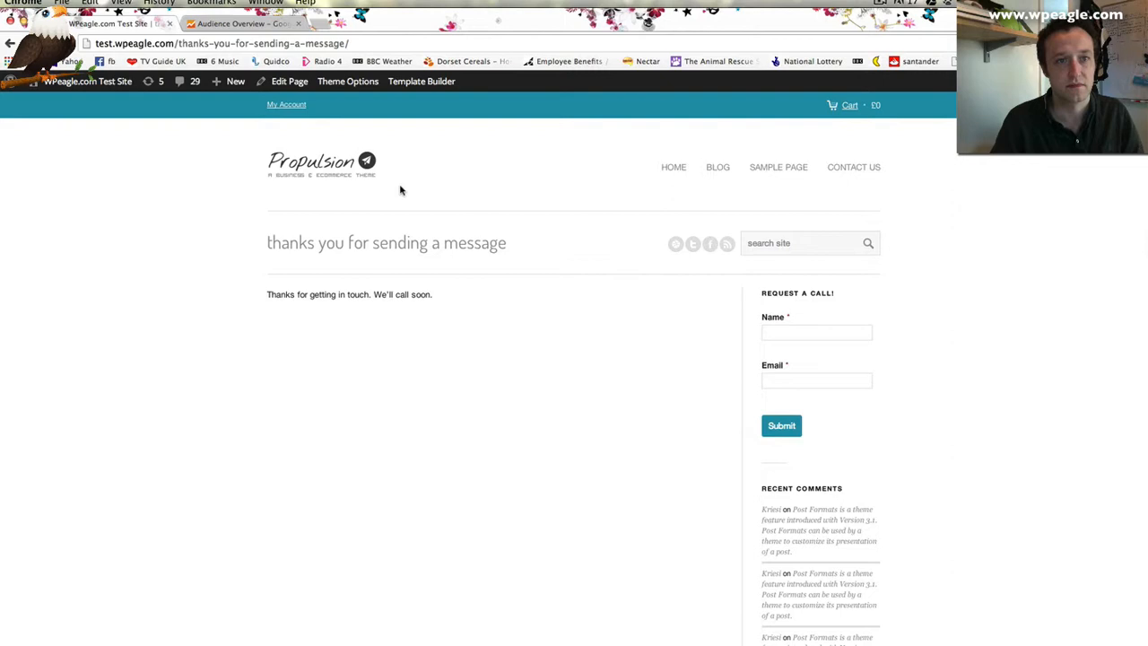
{"action": "mouse_move", "coordinate": [557, 368]}
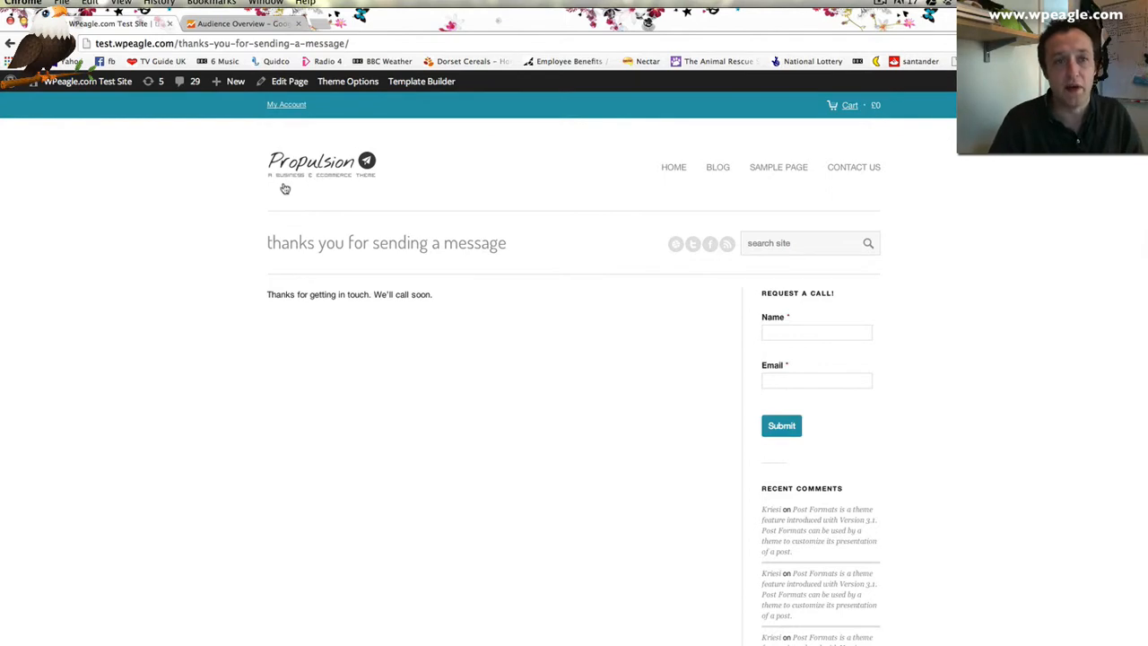
{"action": "mouse_move", "coordinate": [317, 235]}
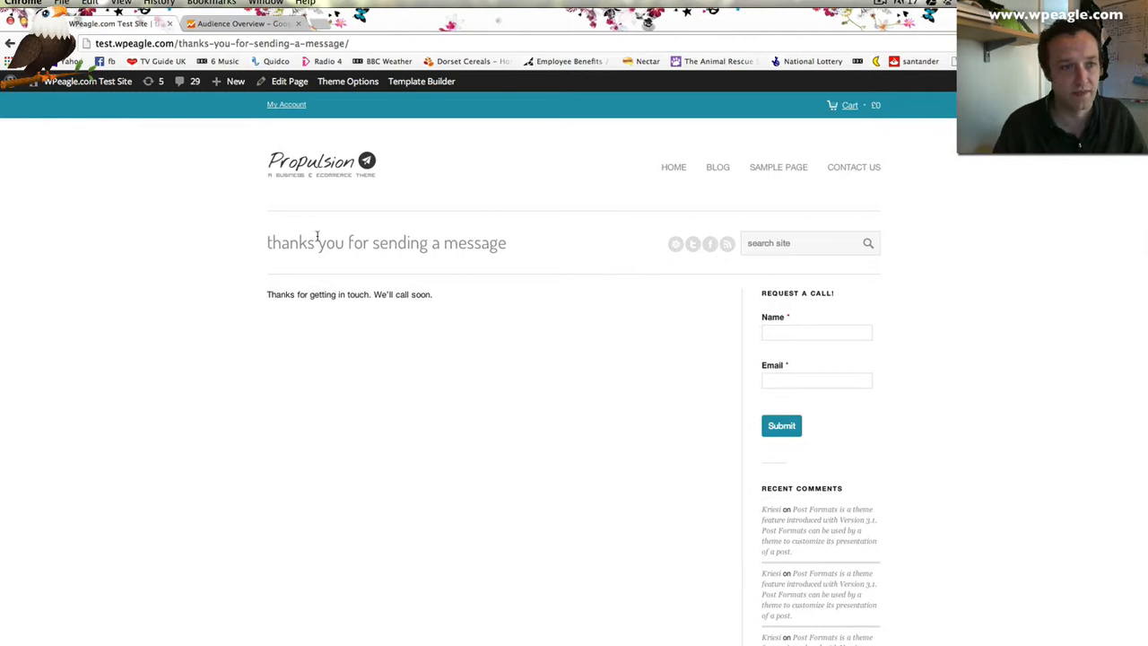
Step: Go to the admin dashboard and bring up the Forms list
{"action": "left_click", "coordinate": [87, 81]}
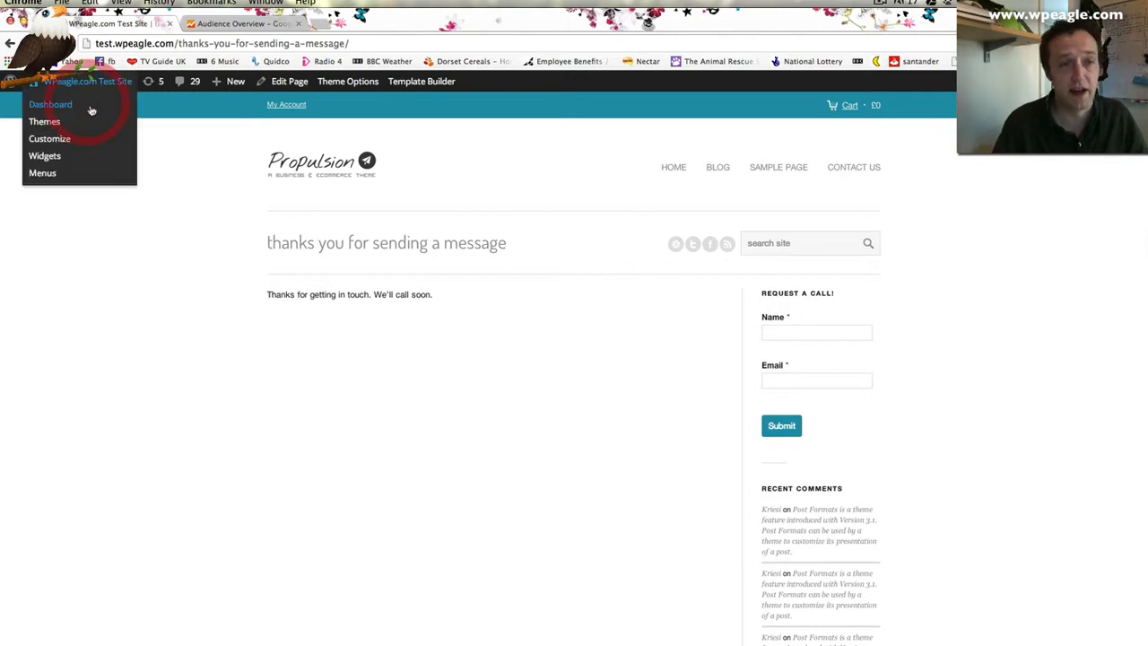
{"action": "left_click", "coordinate": [51, 104]}
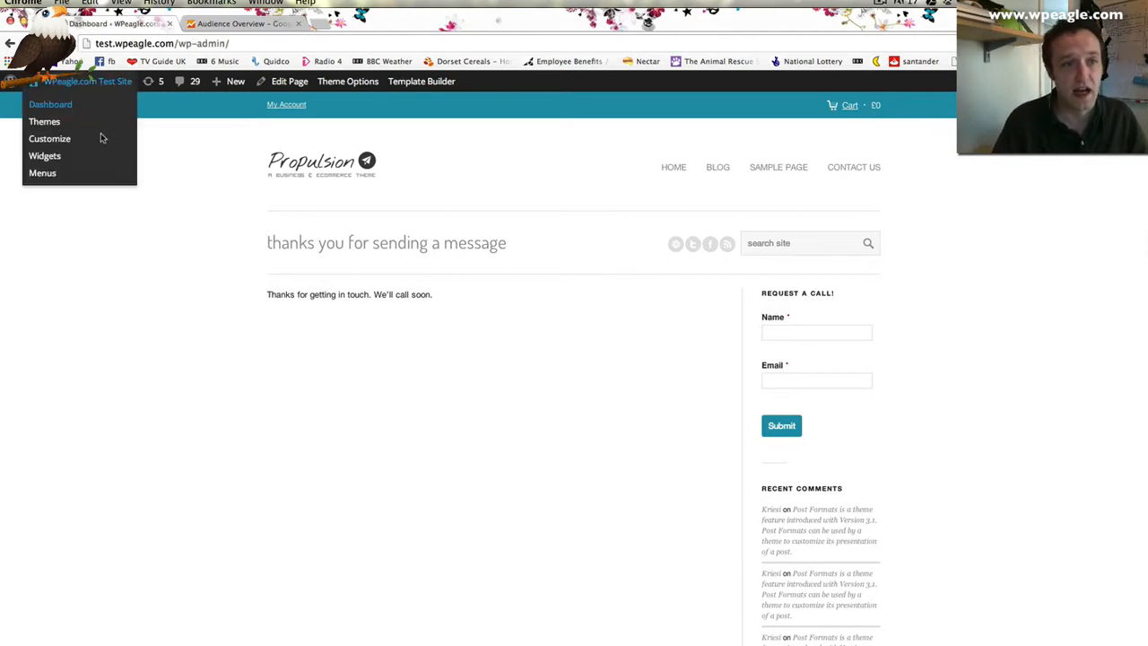
{"action": "left_click", "coordinate": [50, 104]}
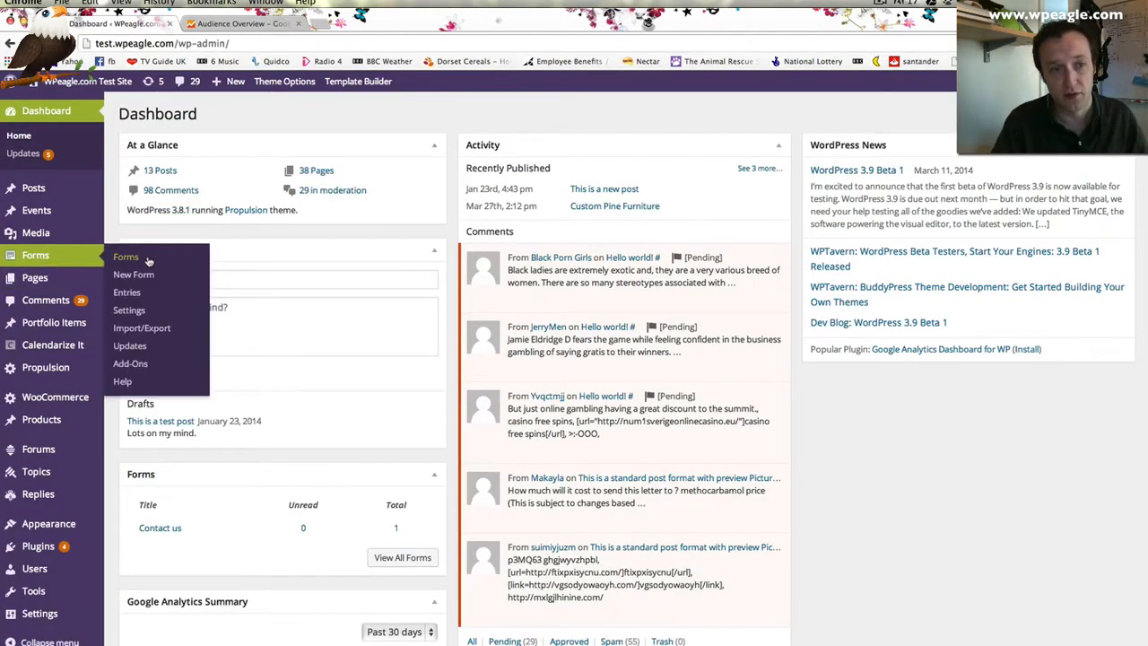
{"action": "left_click", "coordinate": [126, 257]}
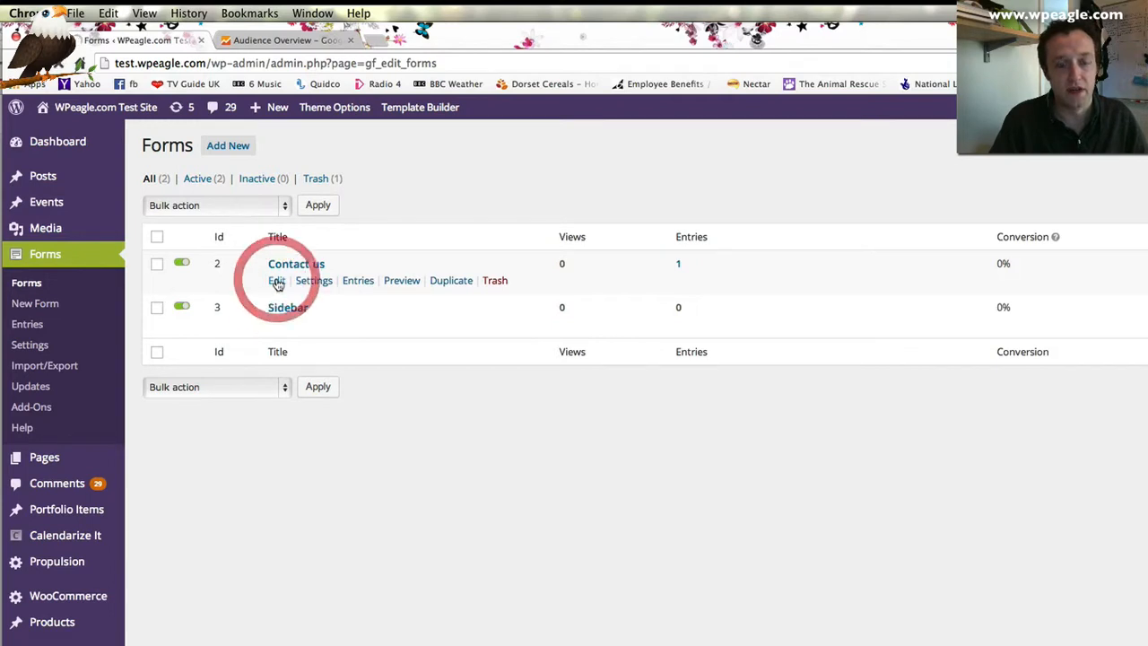
Step: Edit the Contact us form and show its Confirmations settings
{"action": "left_click", "coordinate": [276, 280]}
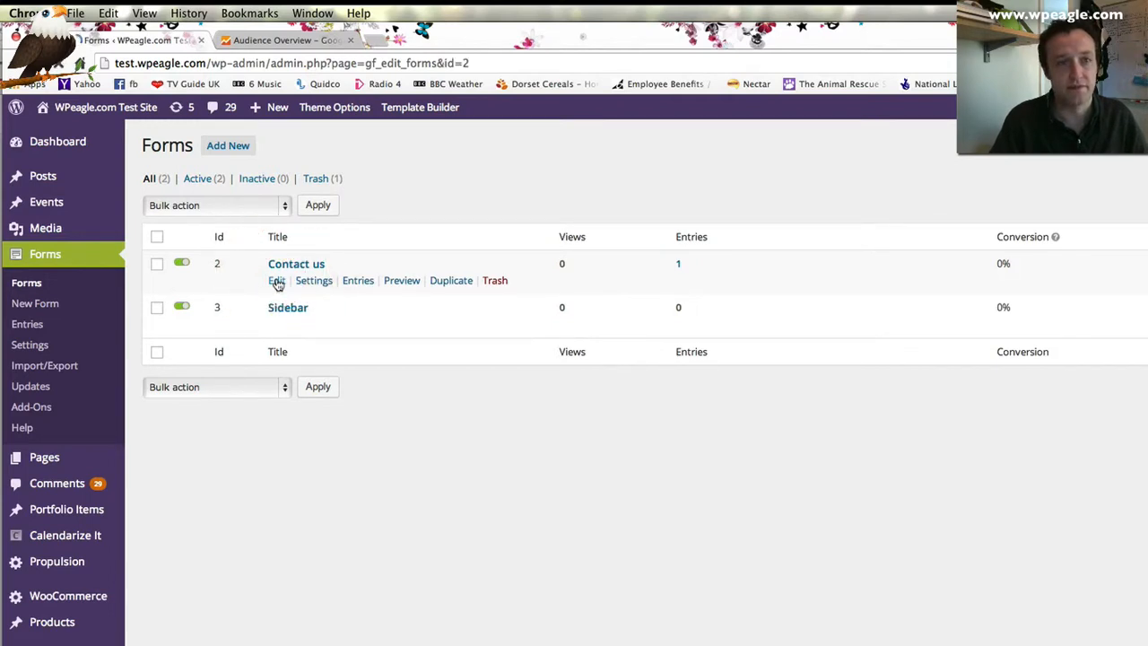
{"action": "left_click", "coordinate": [276, 279]}
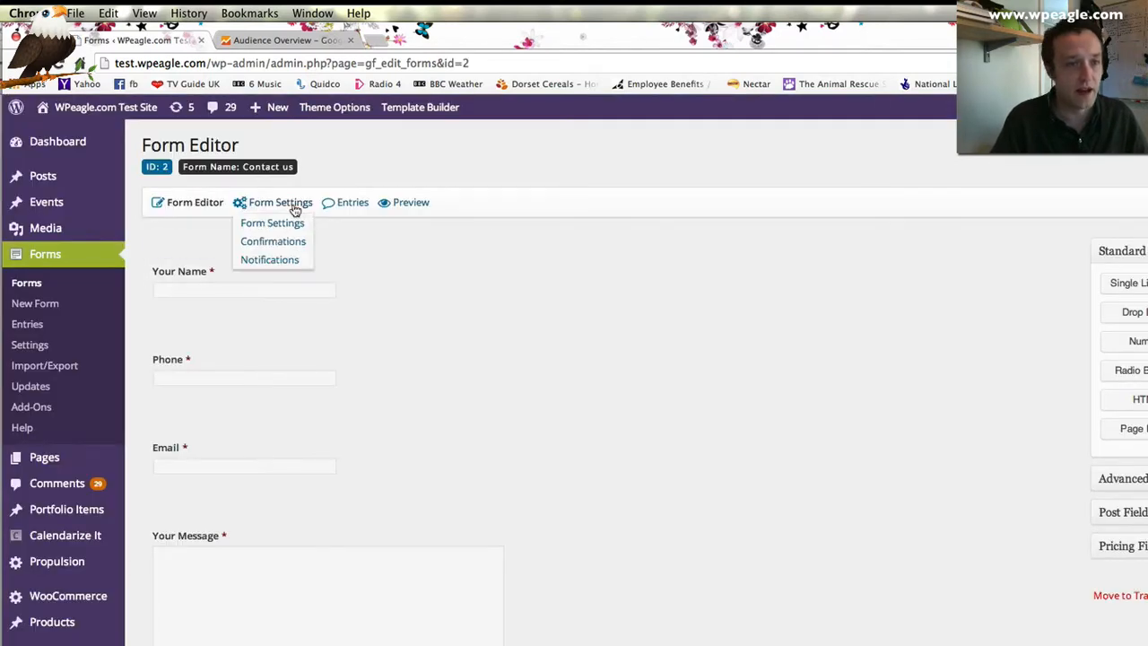
{"action": "mouse_move", "coordinate": [272, 240]}
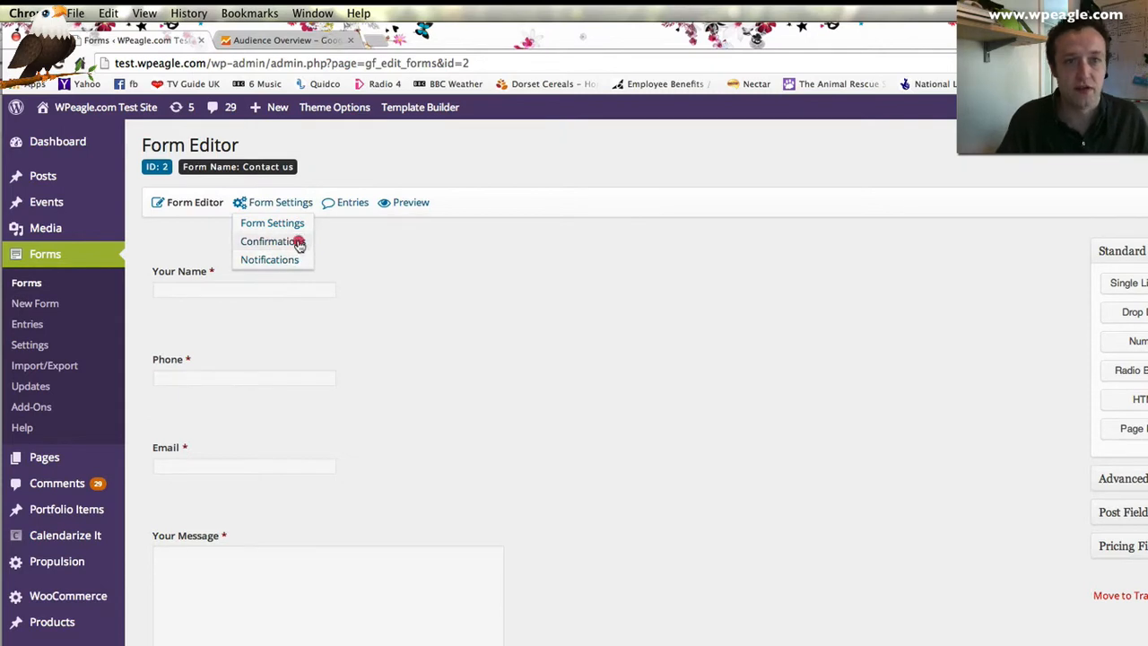
{"action": "left_click", "coordinate": [273, 242]}
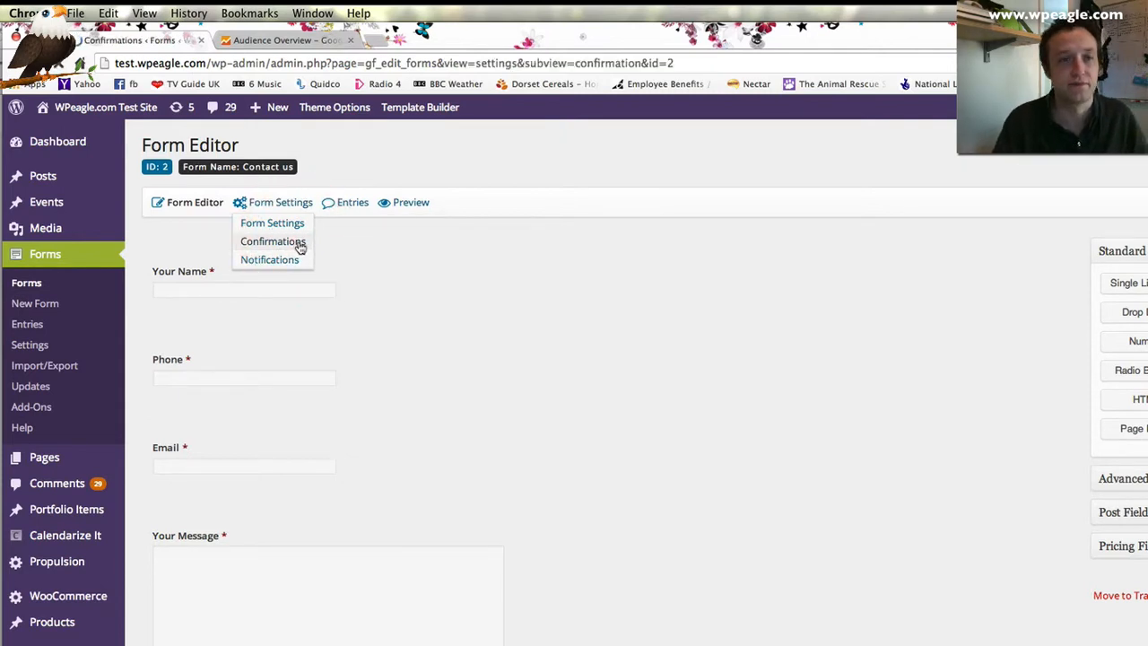
{"action": "left_click", "coordinate": [272, 240]}
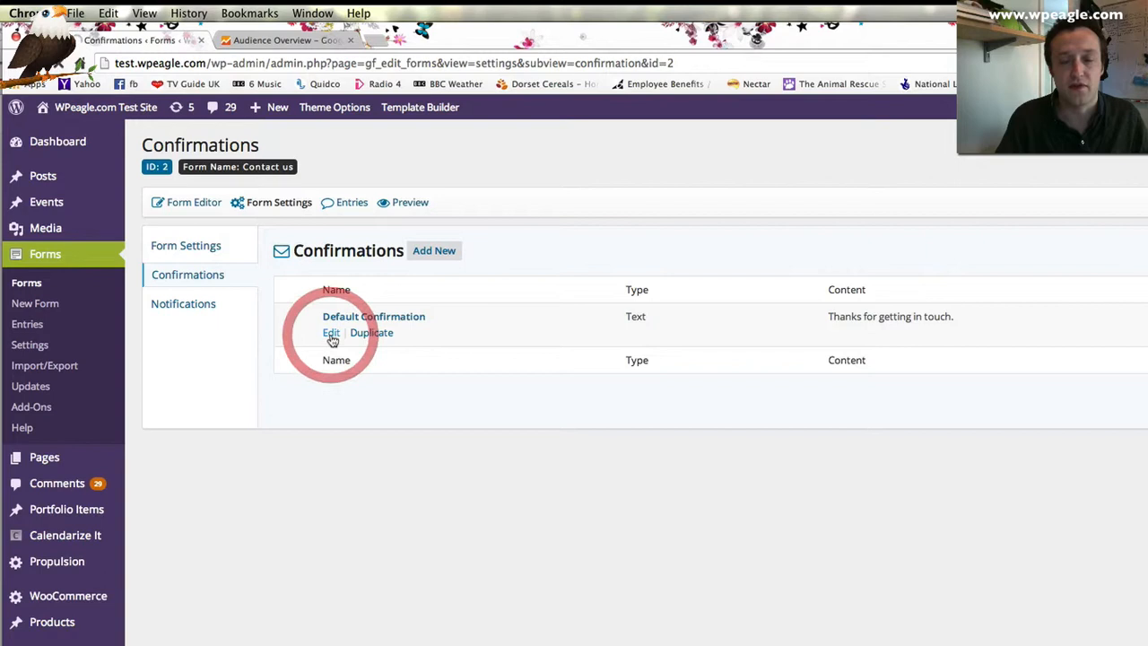
Step: Set the Default Confirmation to redirect to the 'thanks you for sending a message' page and save it
{"action": "left_click", "coordinate": [331, 332]}
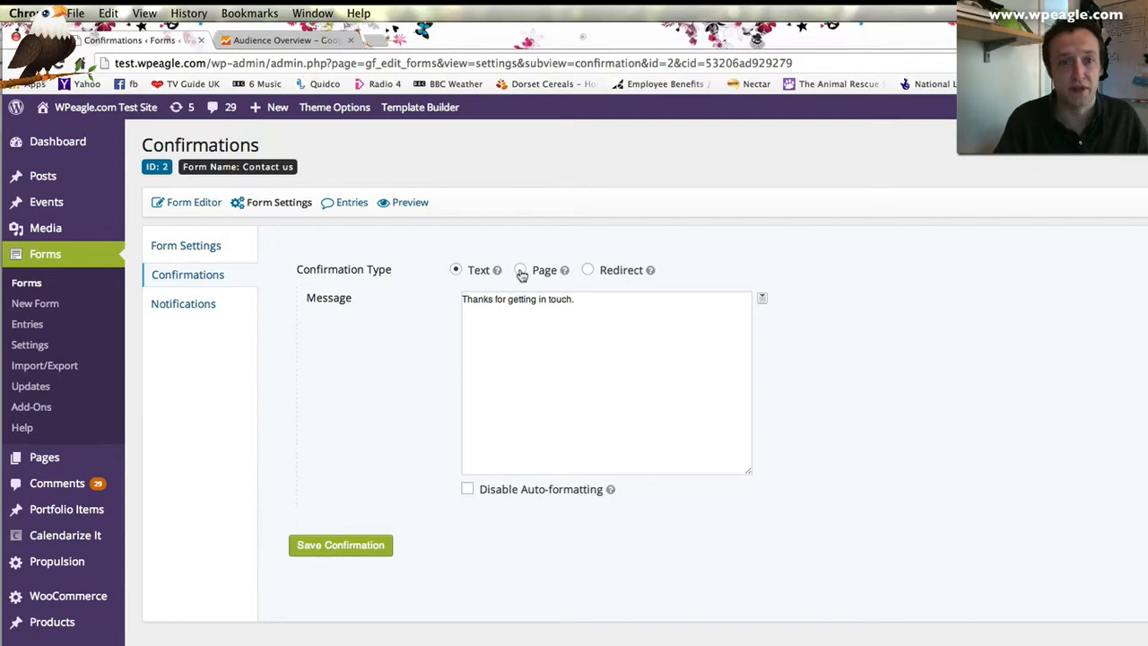
{"action": "left_click", "coordinate": [519, 269]}
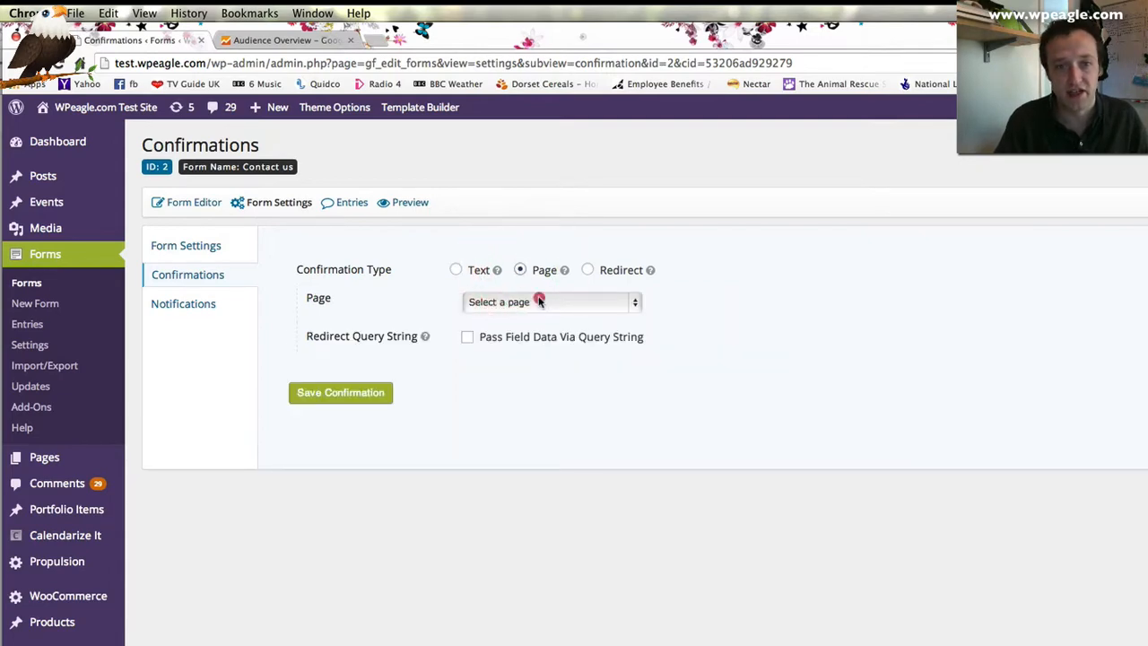
{"action": "left_click", "coordinate": [547, 301]}
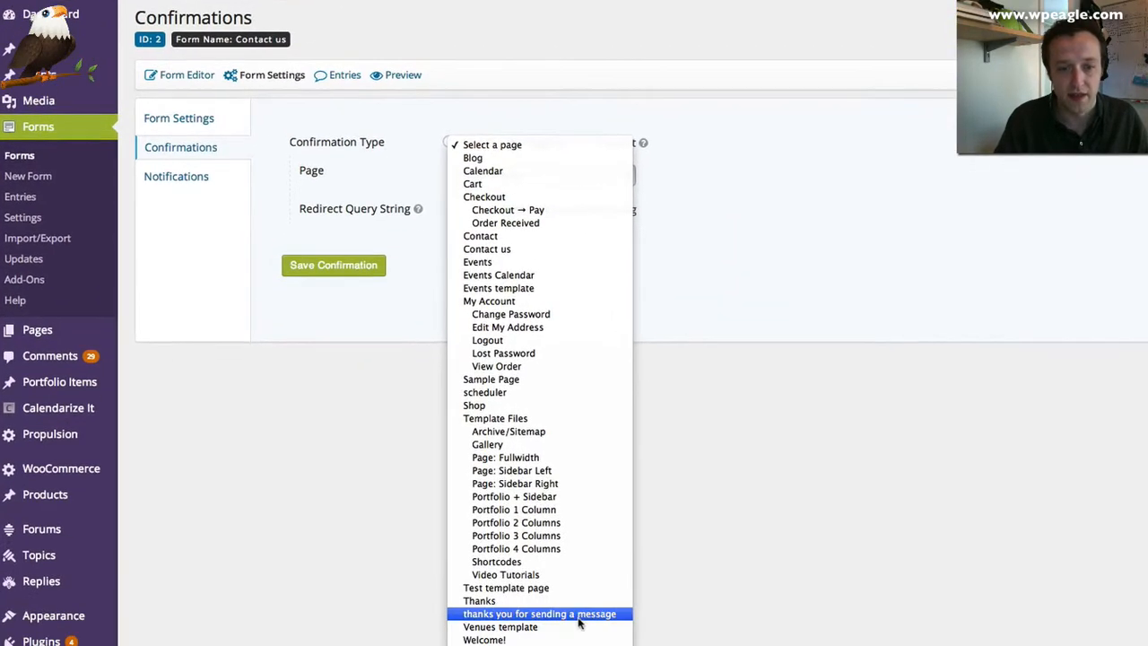
{"action": "left_click", "coordinate": [539, 613]}
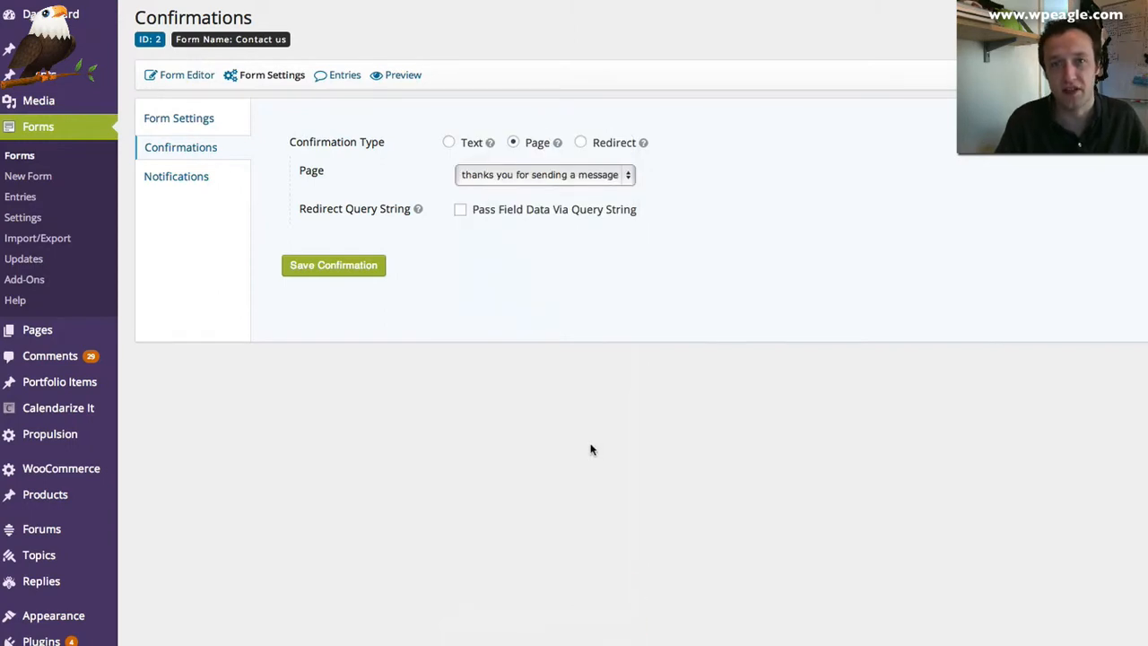
{"action": "mouse_move", "coordinate": [510, 223]}
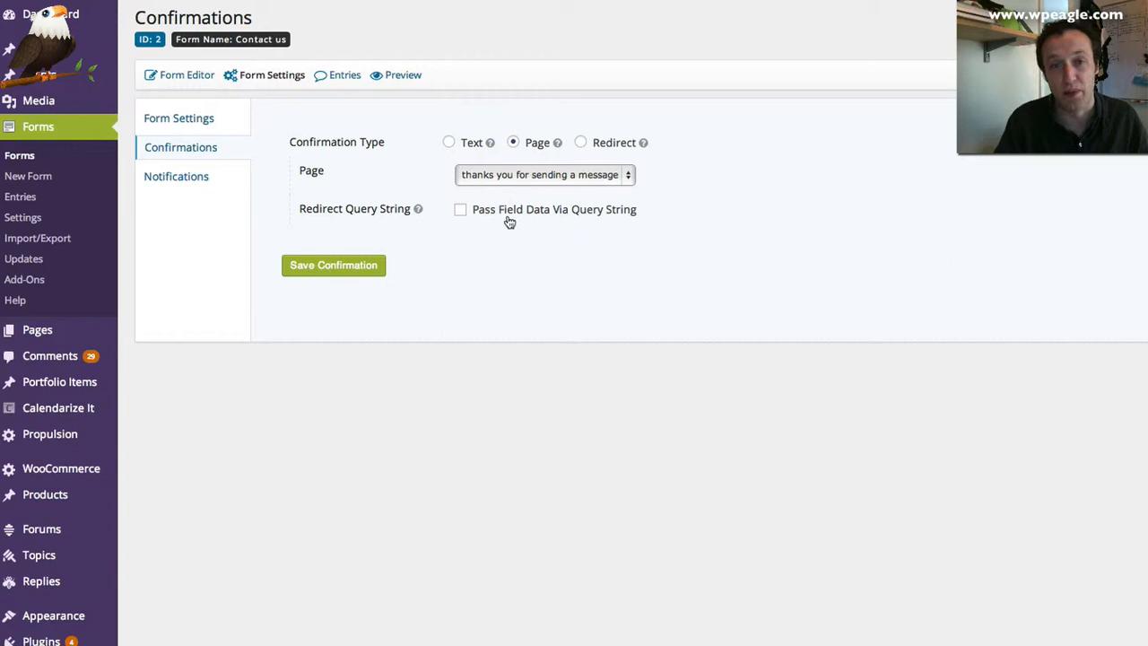
{"action": "mouse_move", "coordinate": [539, 274]}
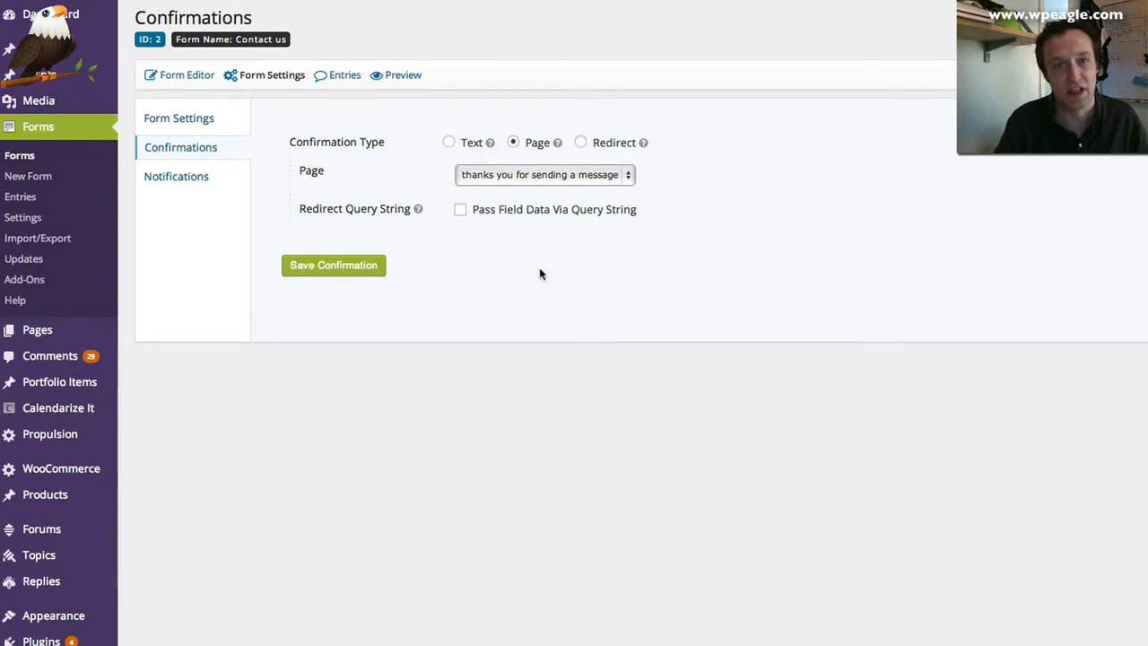
{"action": "mouse_move", "coordinate": [520, 195]}
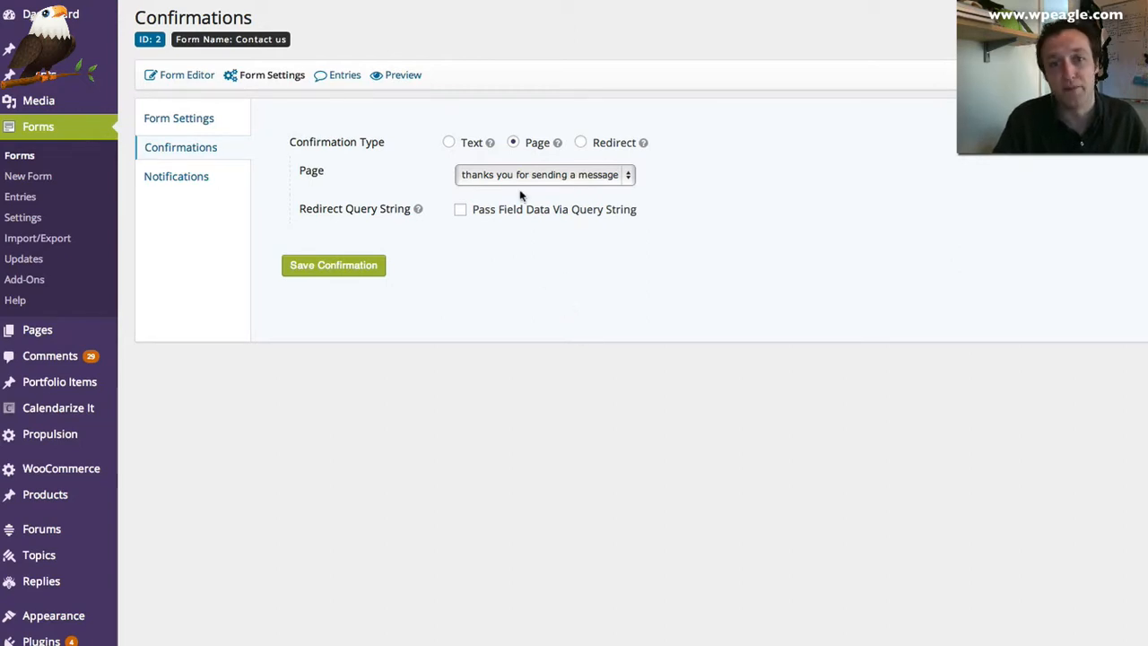
{"action": "mouse_move", "coordinate": [509, 194]}
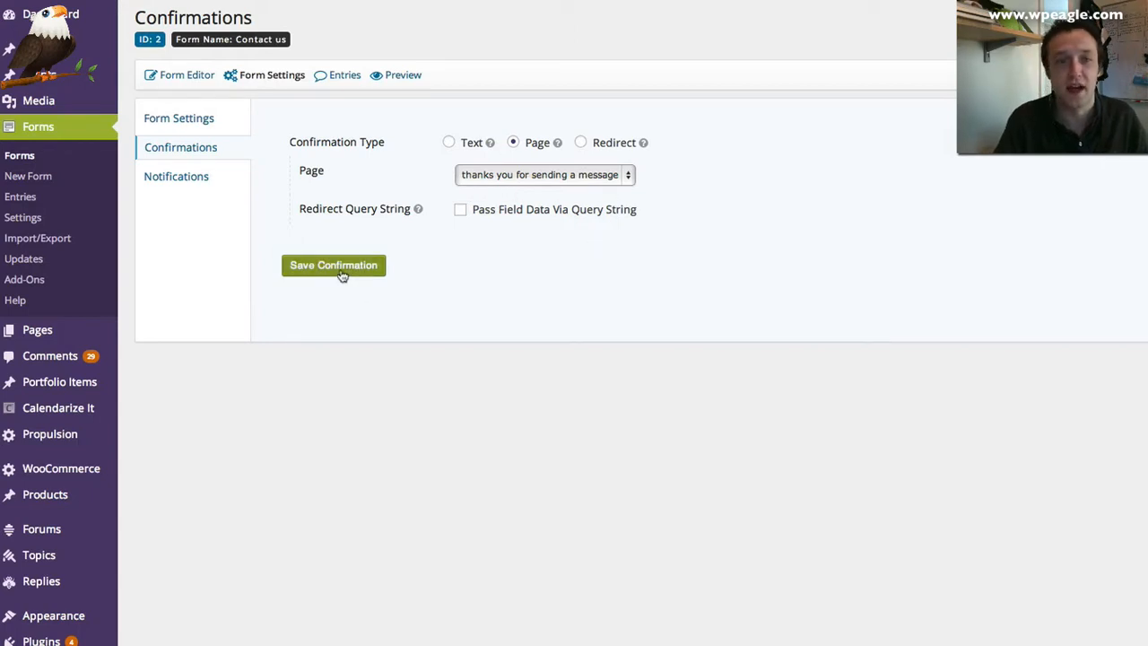
{"action": "mouse_move", "coordinate": [451, 290]}
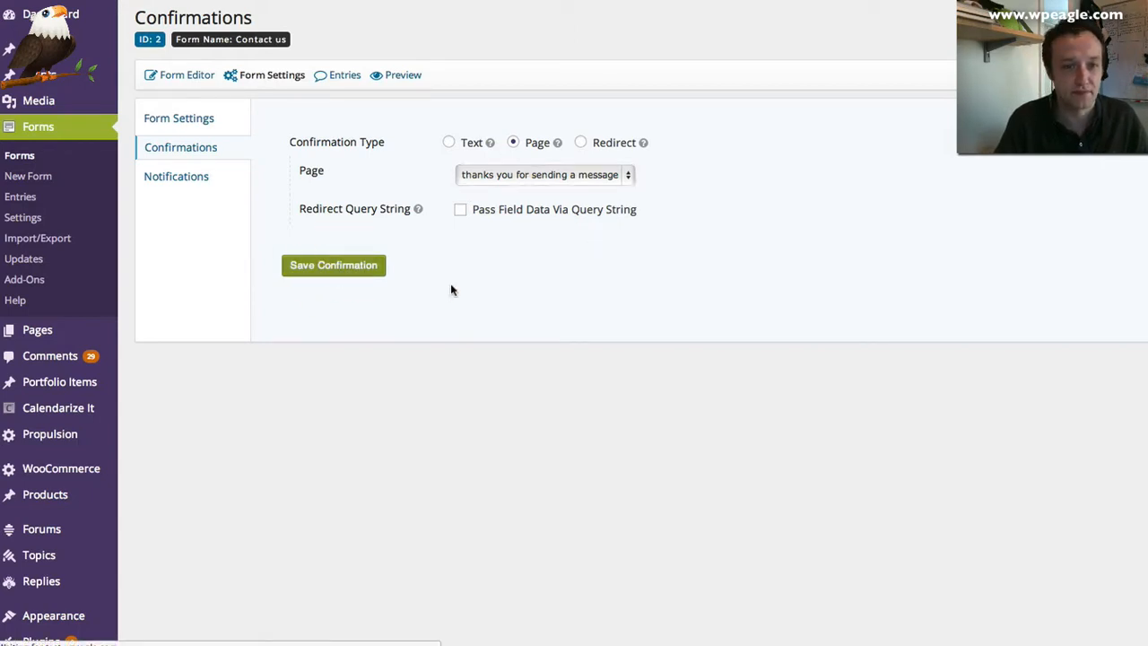
{"action": "left_click", "coordinate": [333, 265]}
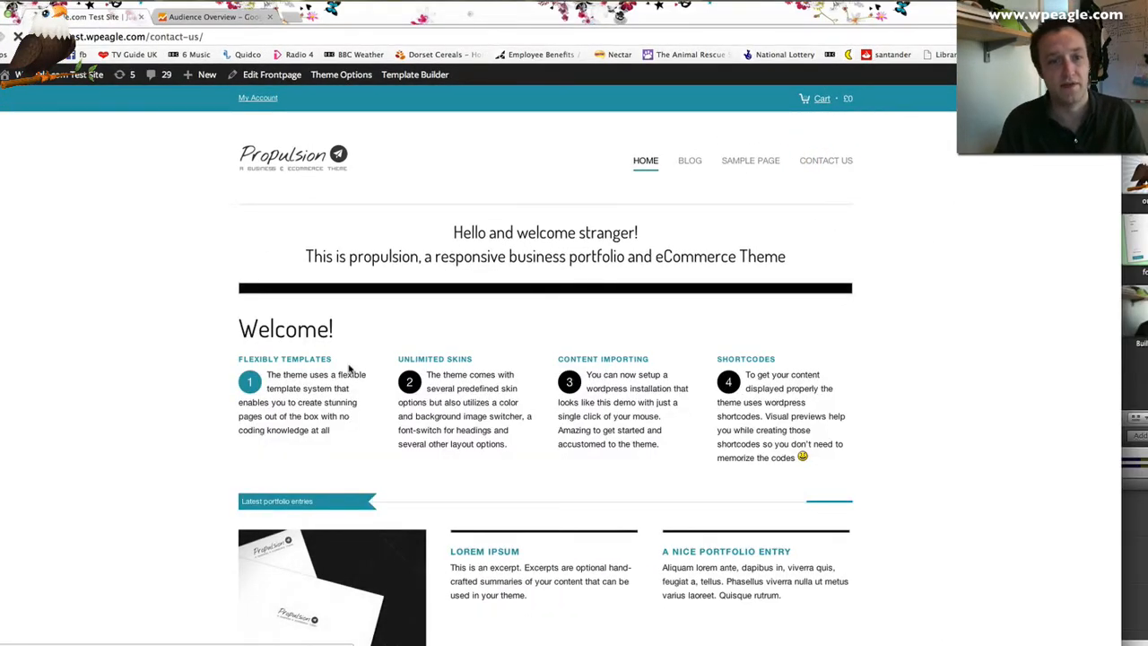
Step: Fill the Contact us form with name Eagle, phone 082, a test message, Next Week, and send it
{"action": "left_click", "coordinate": [825, 159]}
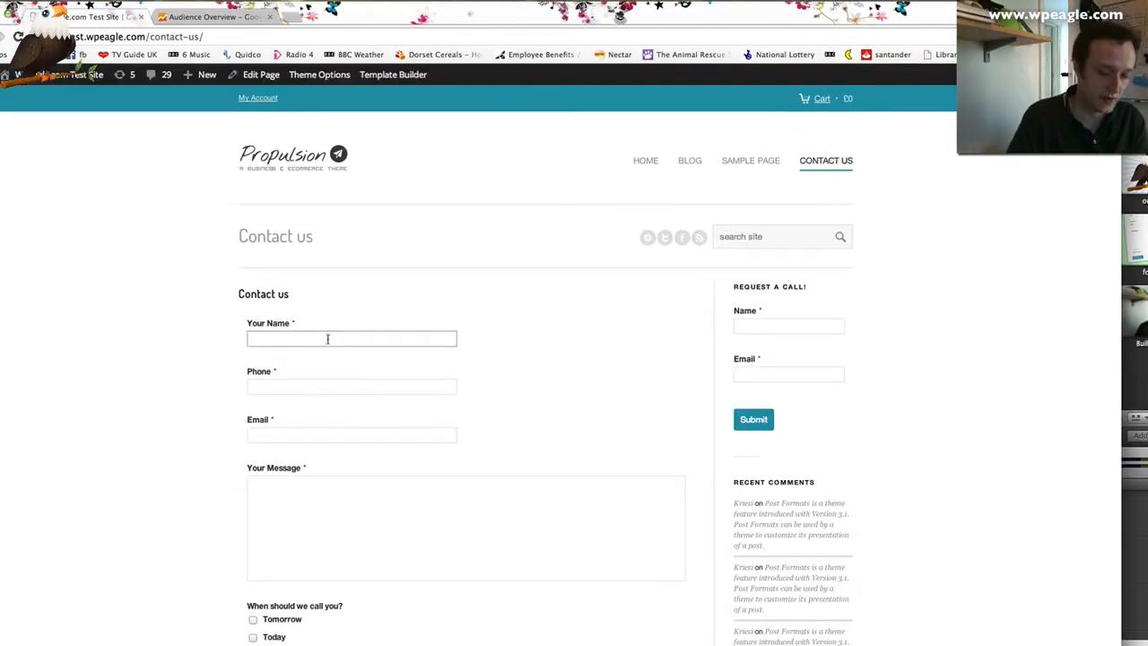
{"action": "type", "text": "Eagle"}
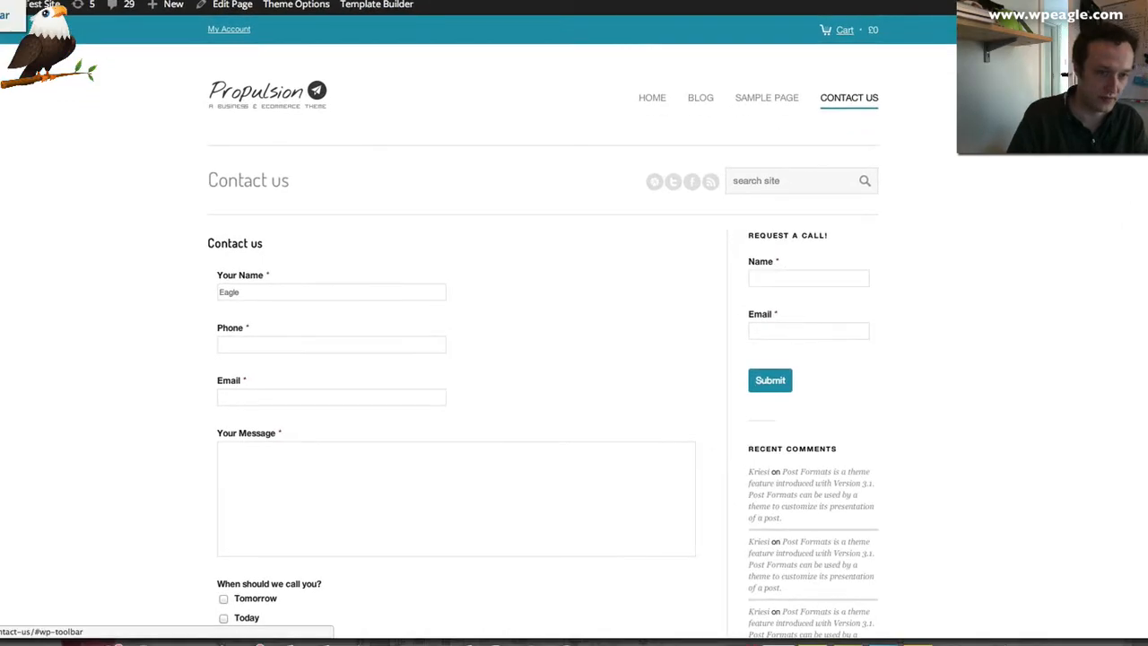
{"action": "type", "text": "082"}
{"action": "type", "text": "Y"}
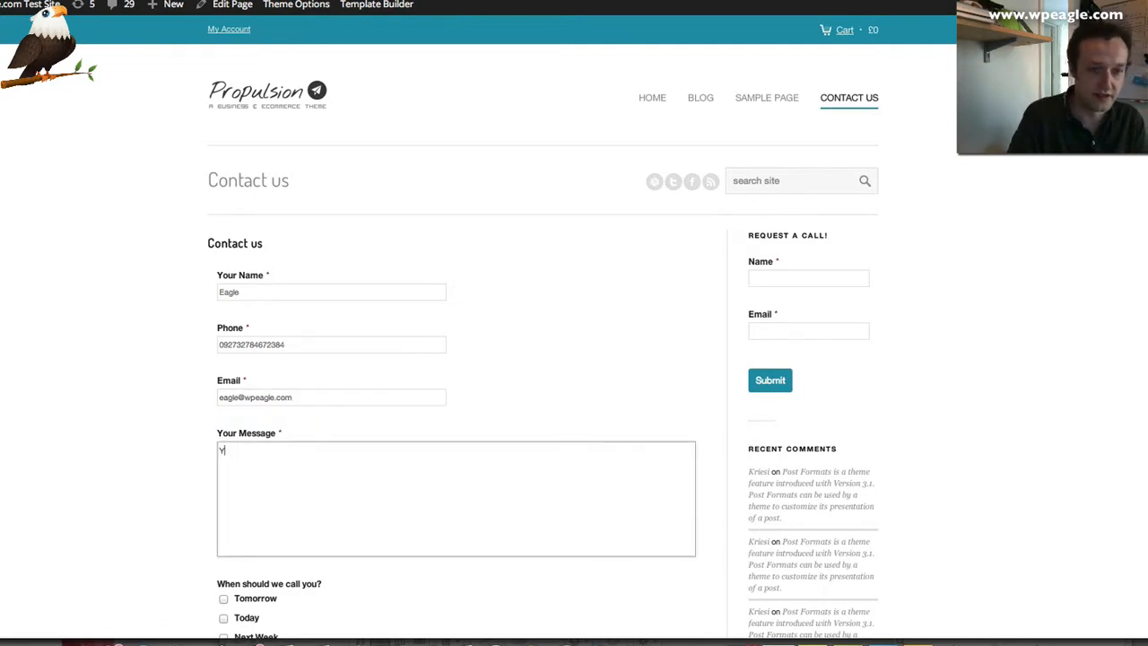
{"action": "type", "text": "this is a test"}
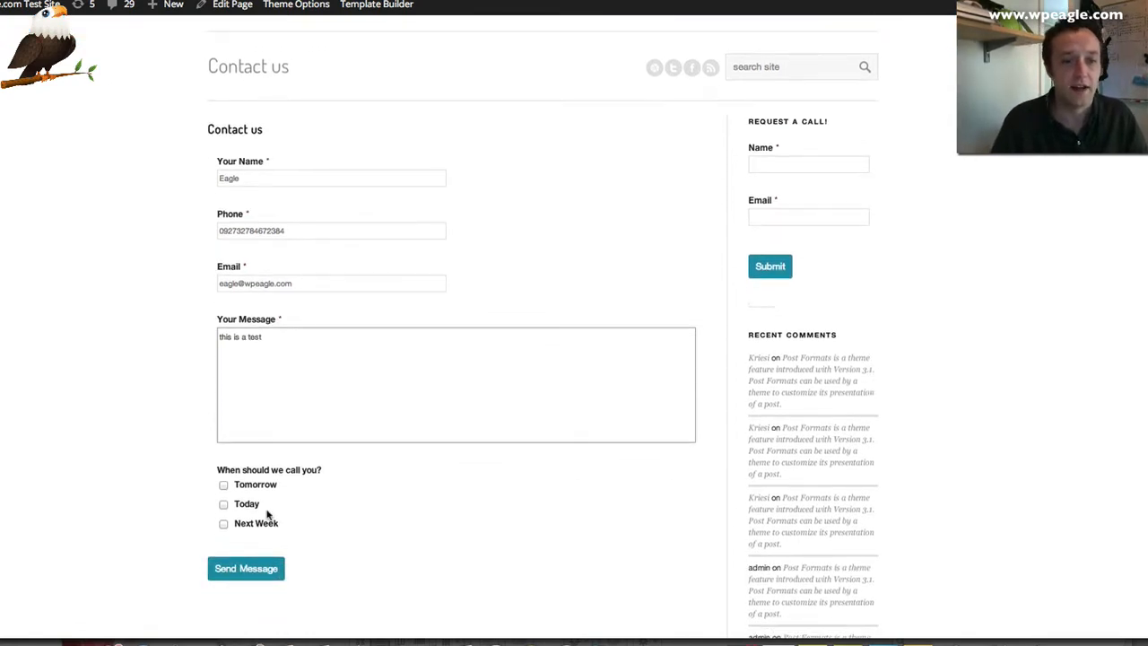
{"action": "left_click", "coordinate": [223, 523]}
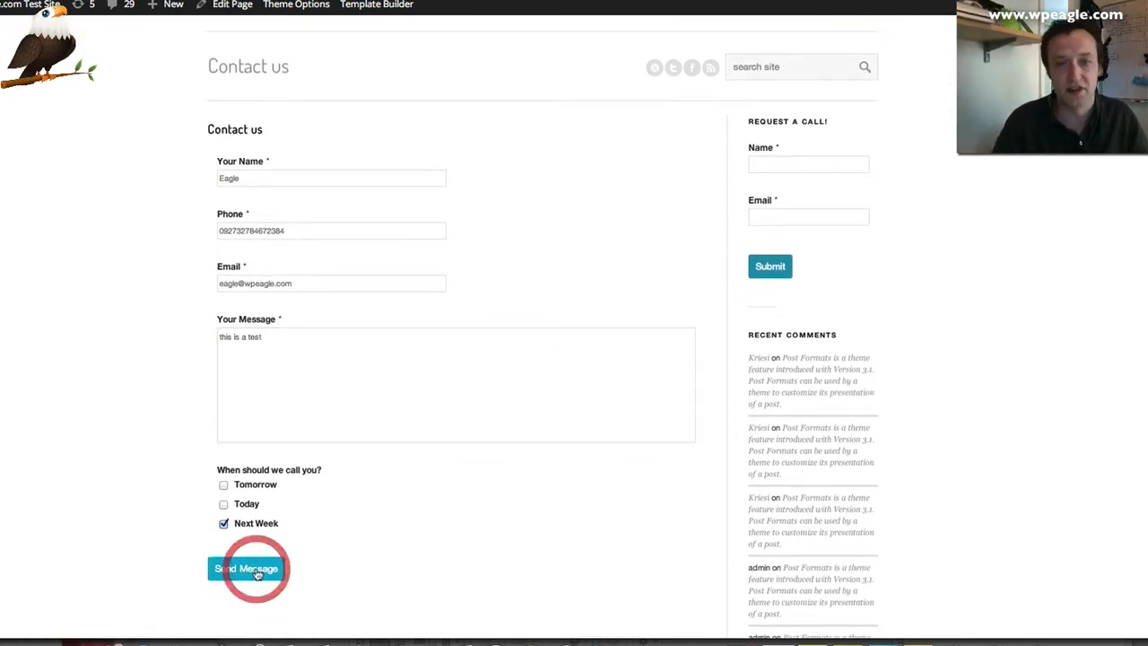
{"action": "left_click", "coordinate": [246, 567]}
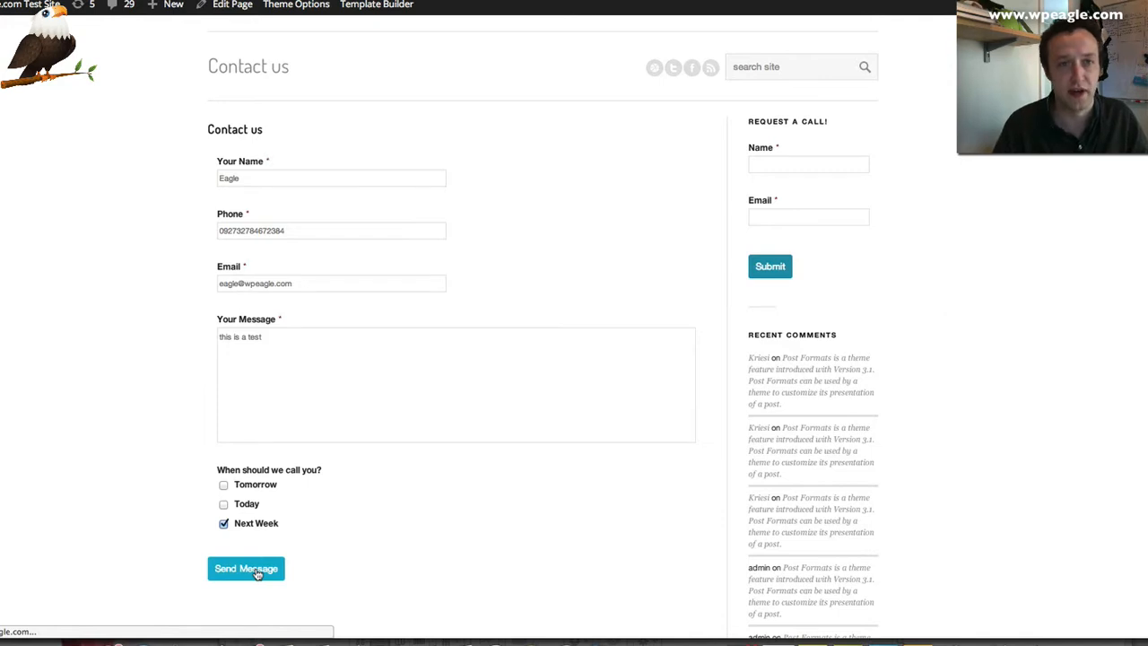
Step: Submit the test message and land on the thank-you page
{"action": "left_click", "coordinate": [246, 568]}
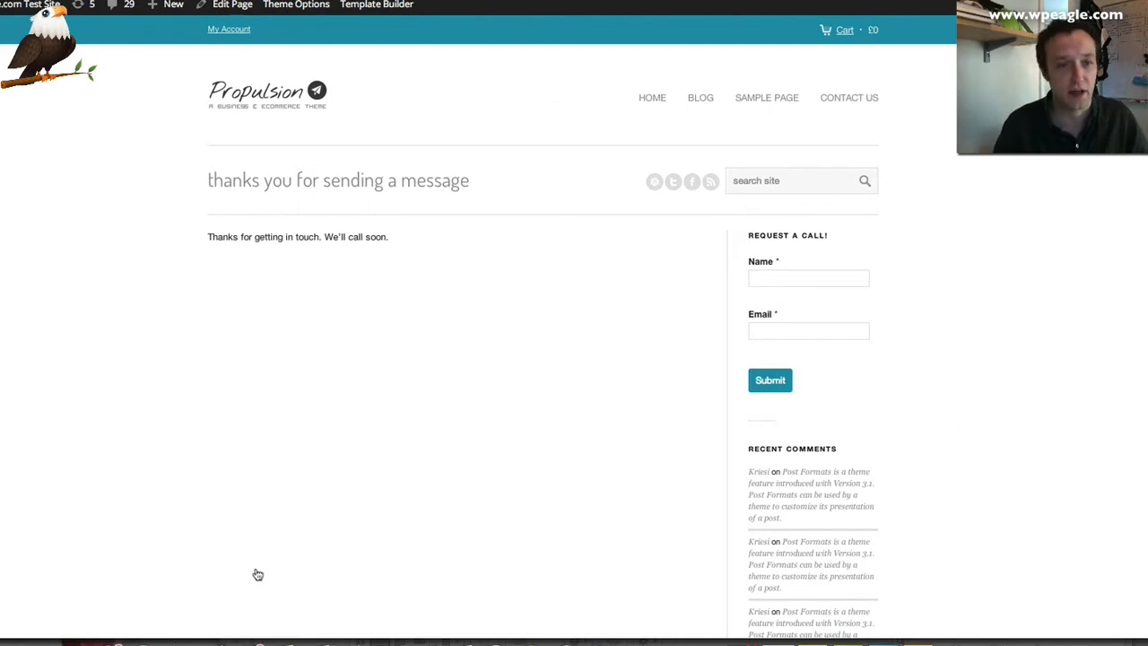
{"action": "mouse_move", "coordinate": [482, 169]}
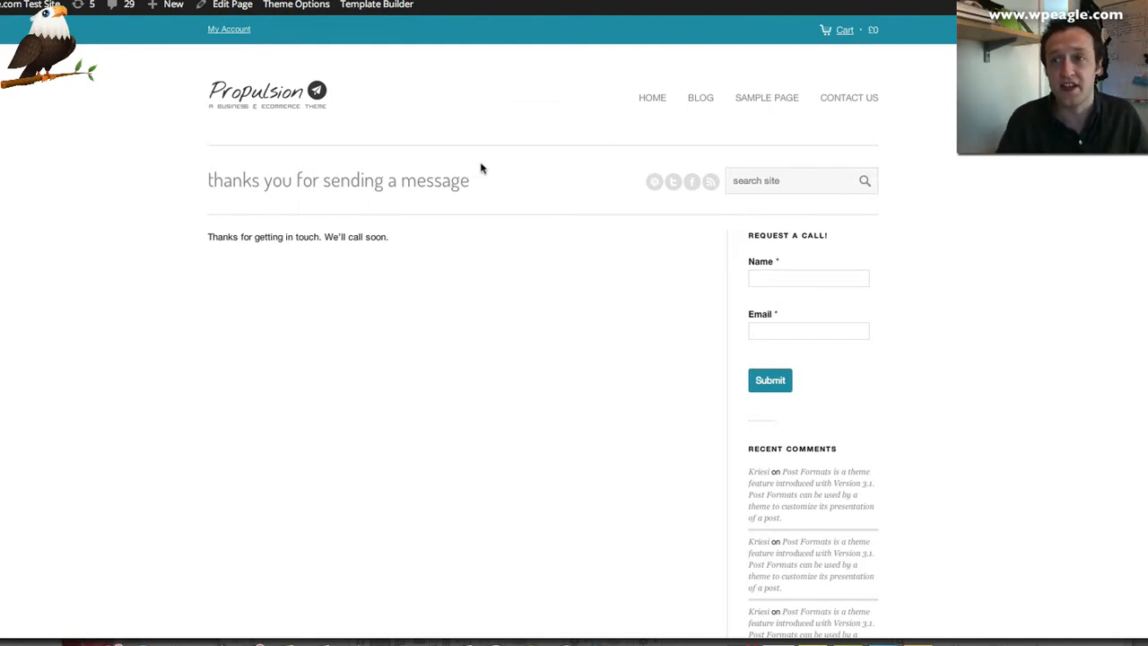
{"action": "mouse_move", "coordinate": [502, 152]}
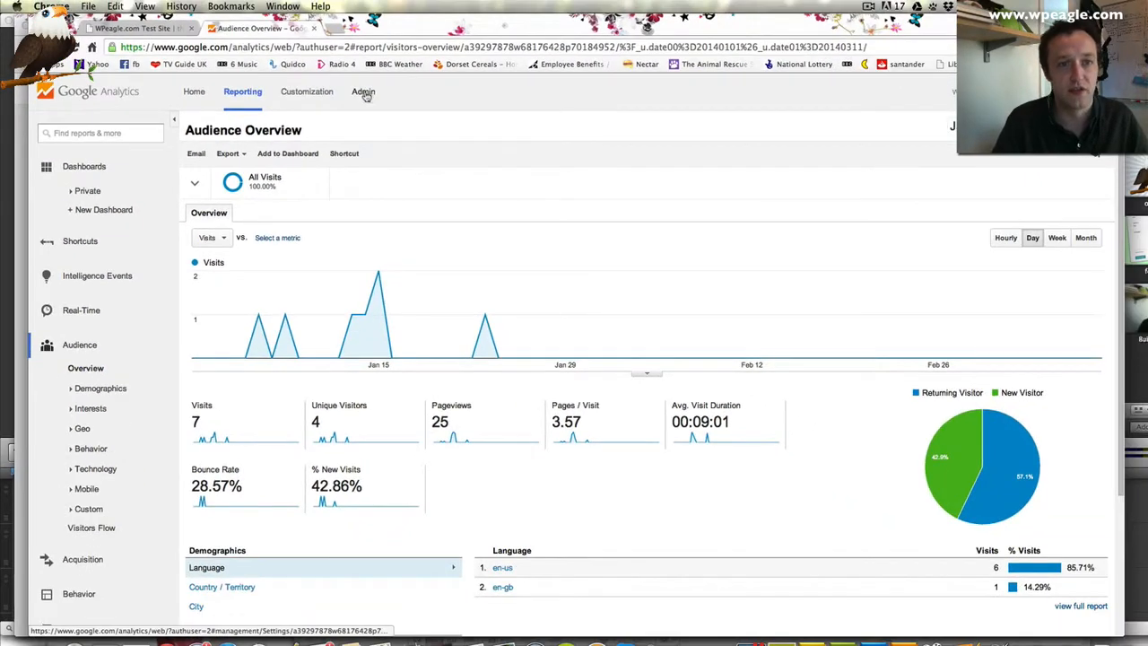
Step: Go to Conversions > Goals and start setting up goals for the view
{"action": "scroll", "scroll_direction": "down", "scroll_amount": 3}
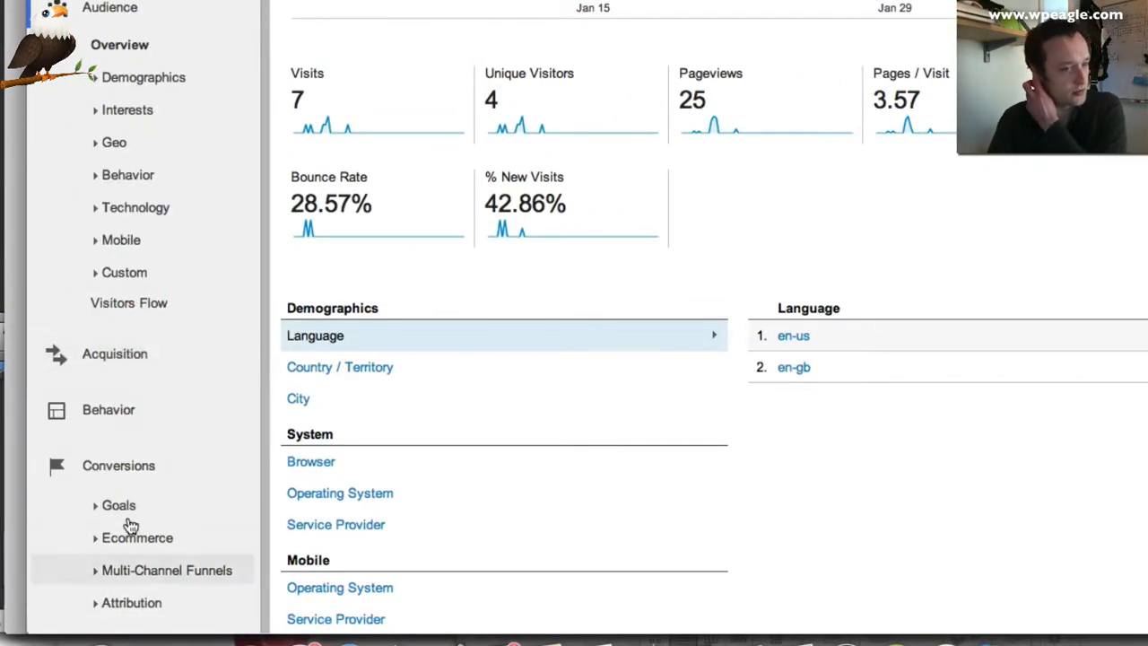
{"action": "left_click", "coordinate": [119, 505]}
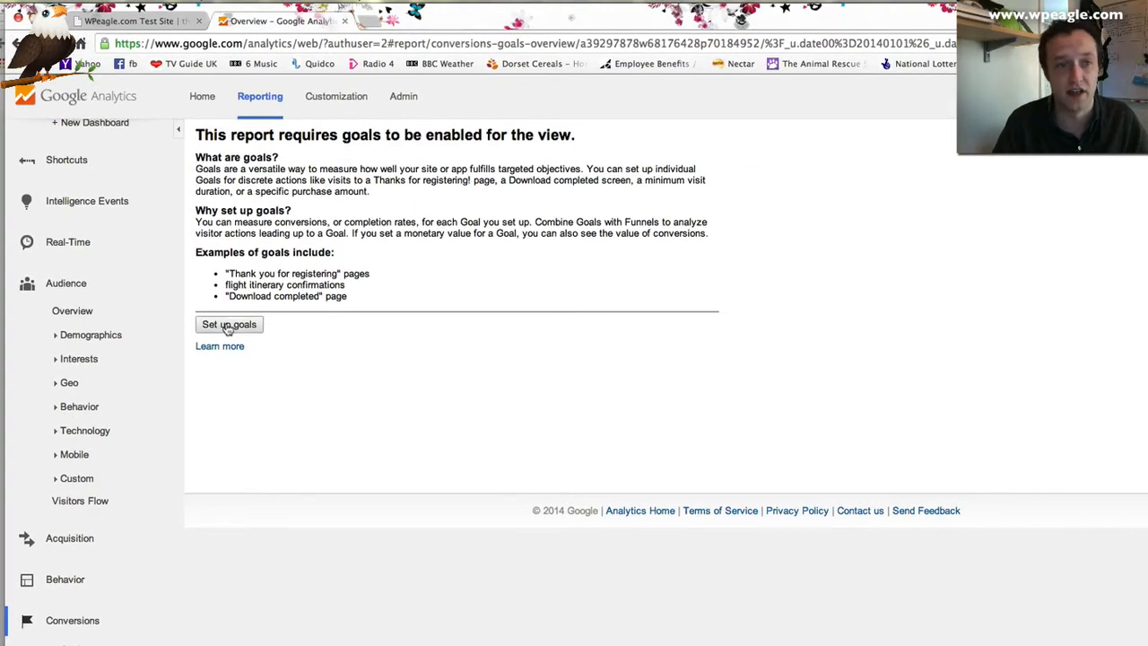
{"action": "left_click", "coordinate": [228, 324]}
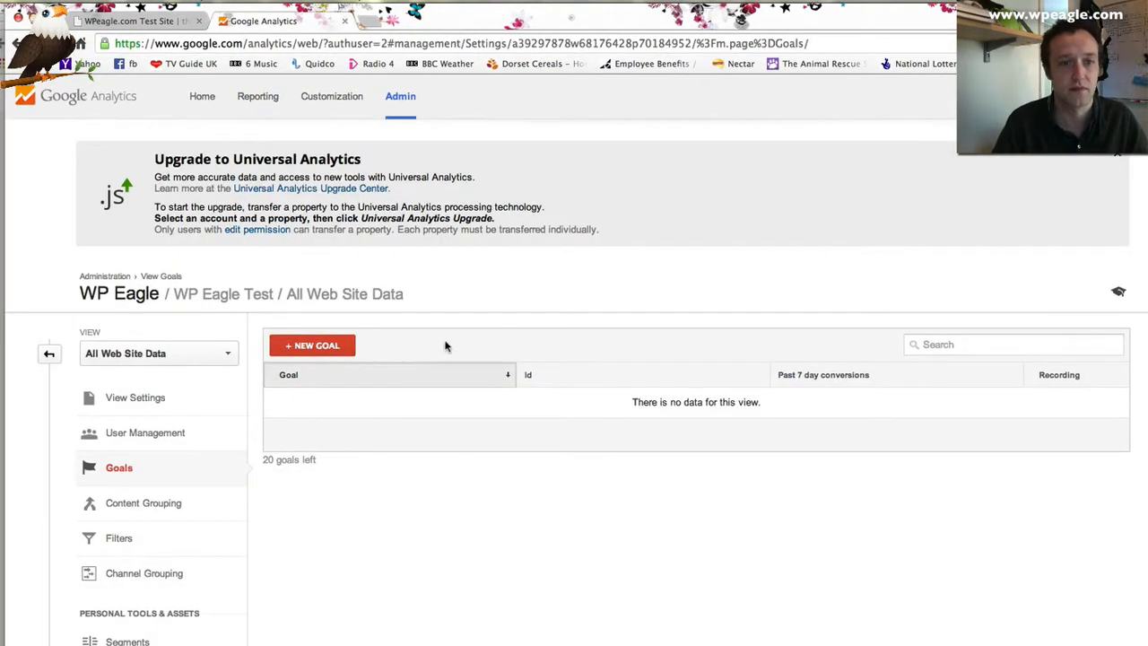
Step: Begin a new custom goal rather than a template
{"action": "left_click", "coordinate": [311, 344]}
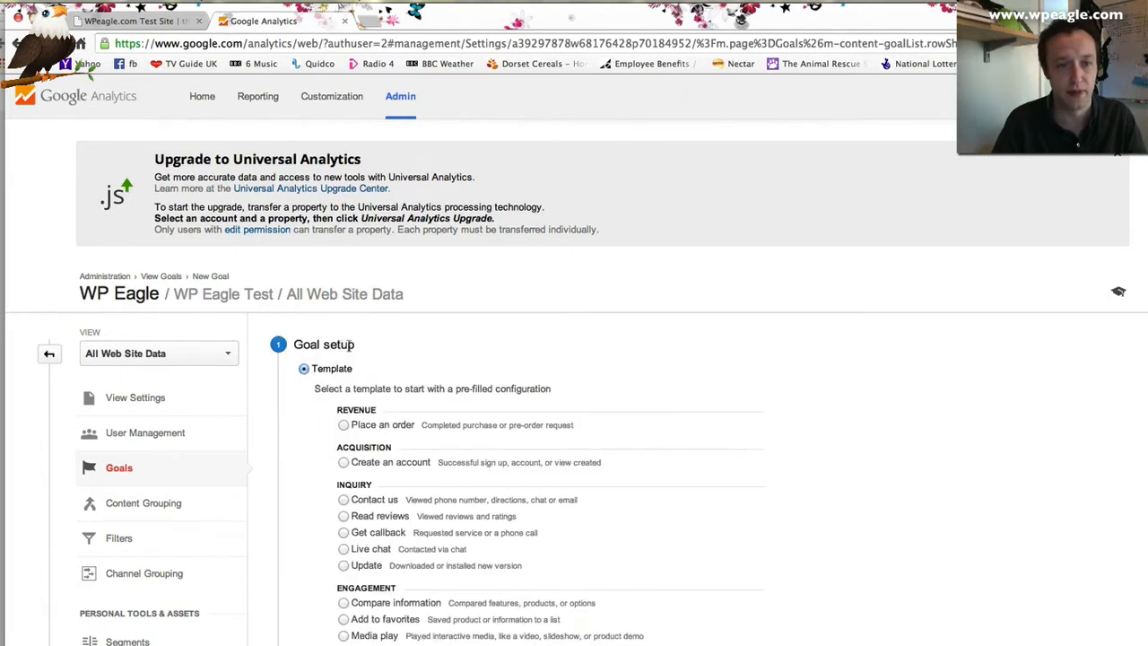
{"action": "scroll", "scroll_direction": "down", "scroll_amount": 3}
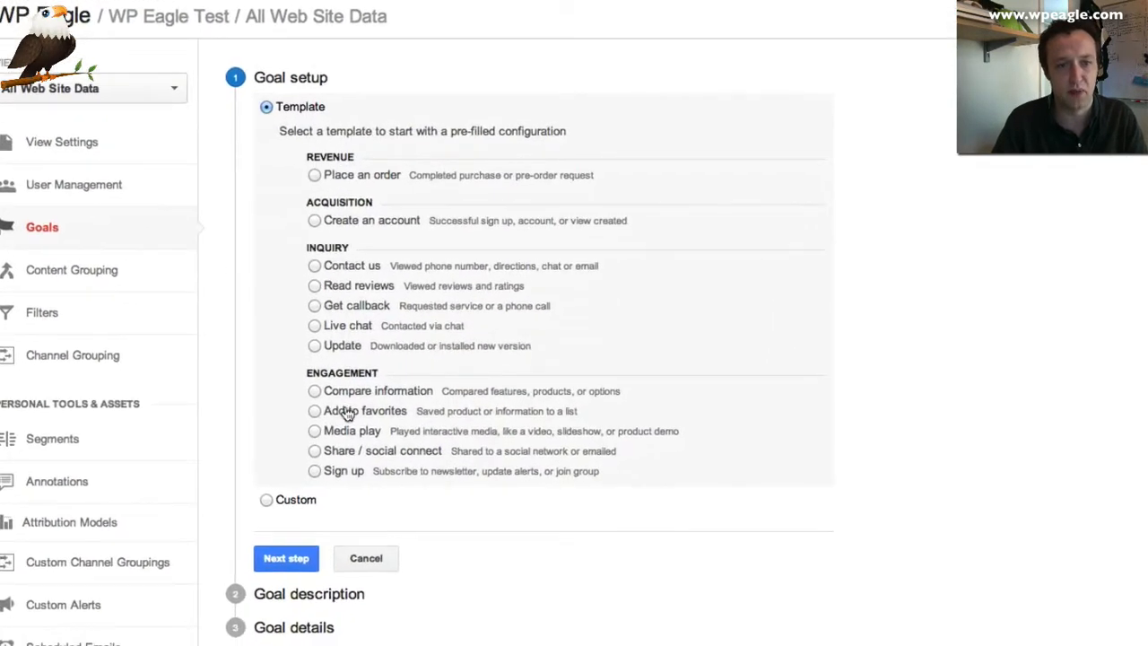
{"action": "mouse_move", "coordinate": [214, 498]}
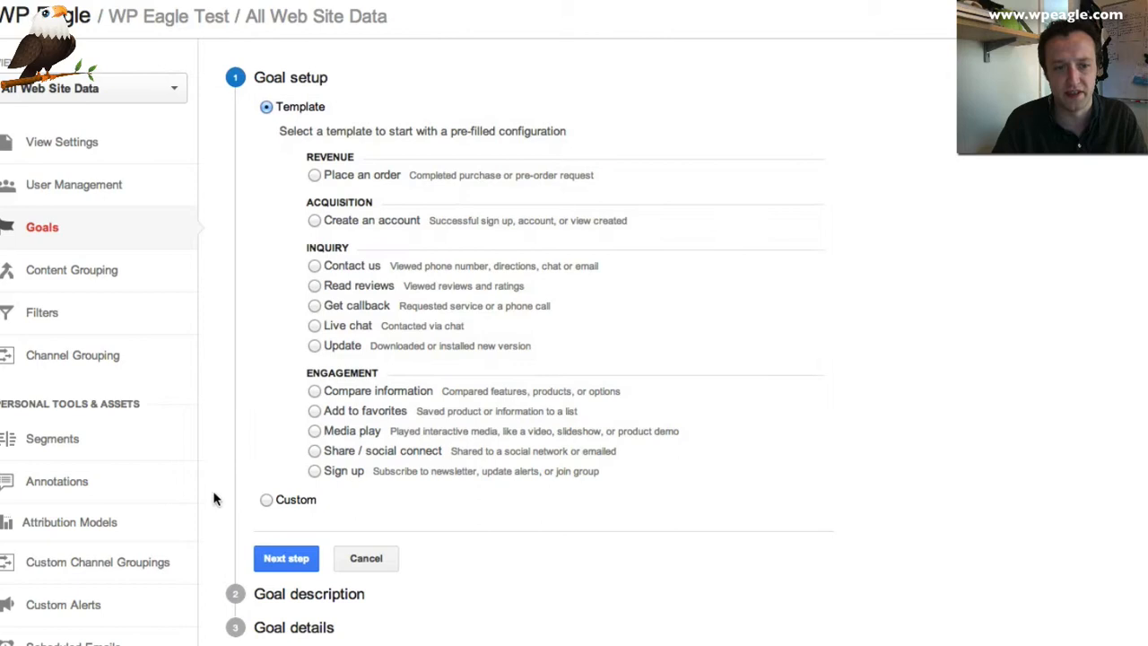
{"action": "left_click", "coordinate": [266, 499]}
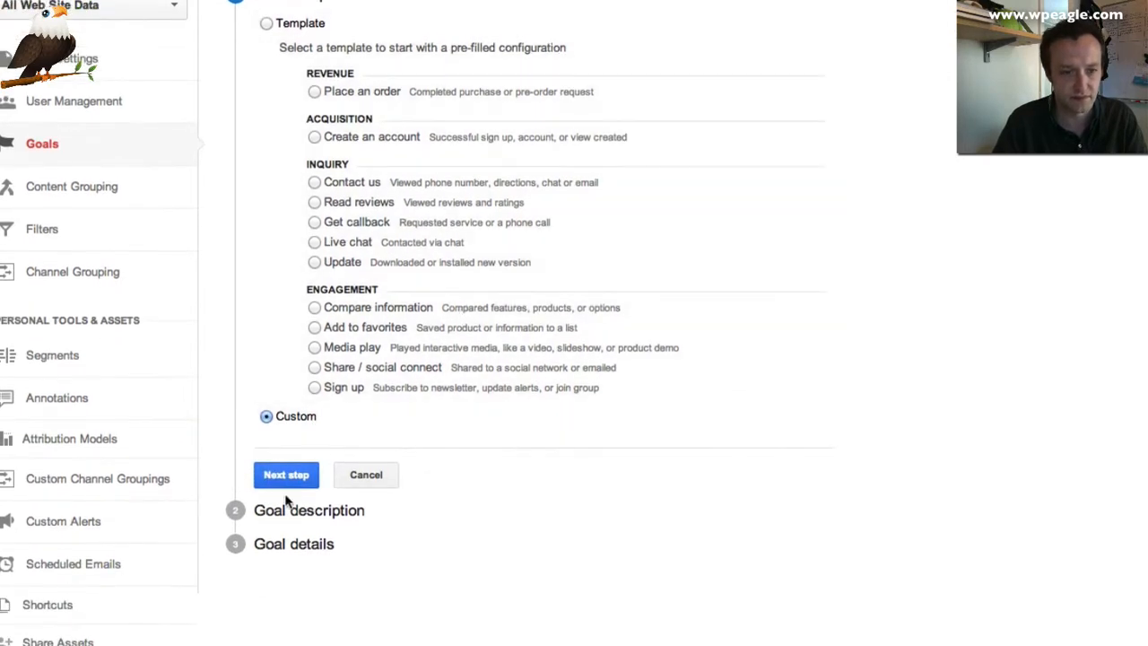
{"action": "left_click", "coordinate": [286, 475]}
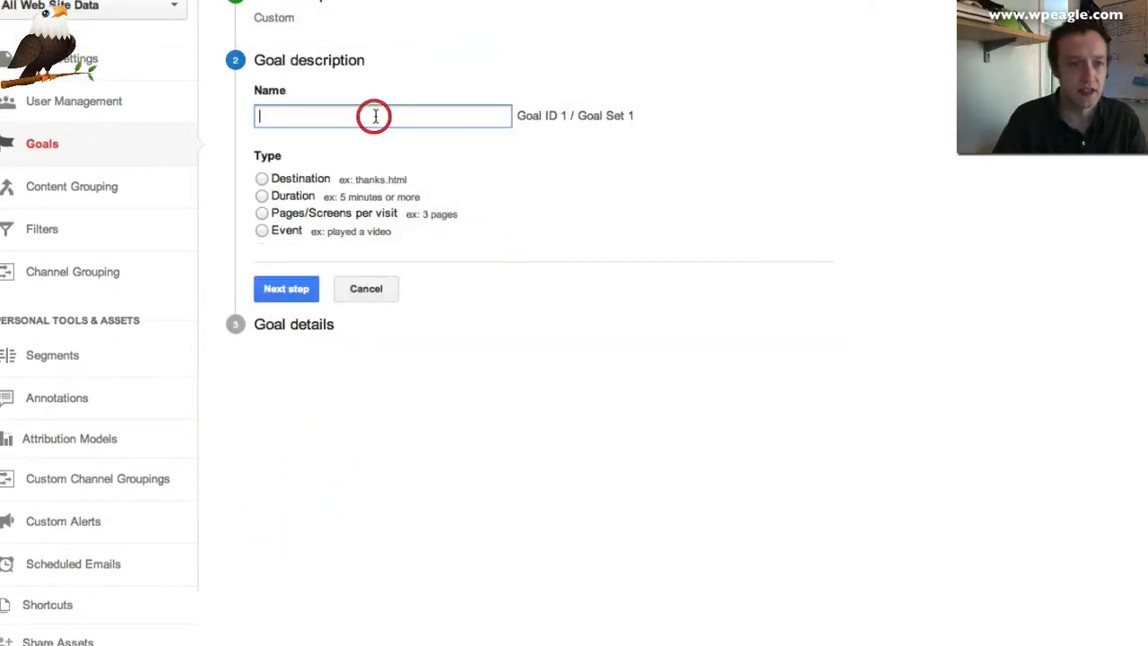
Step: Name the goal 'Contact Message', make it a Destination goal and continue to details
{"action": "type", "text": "Conta"}
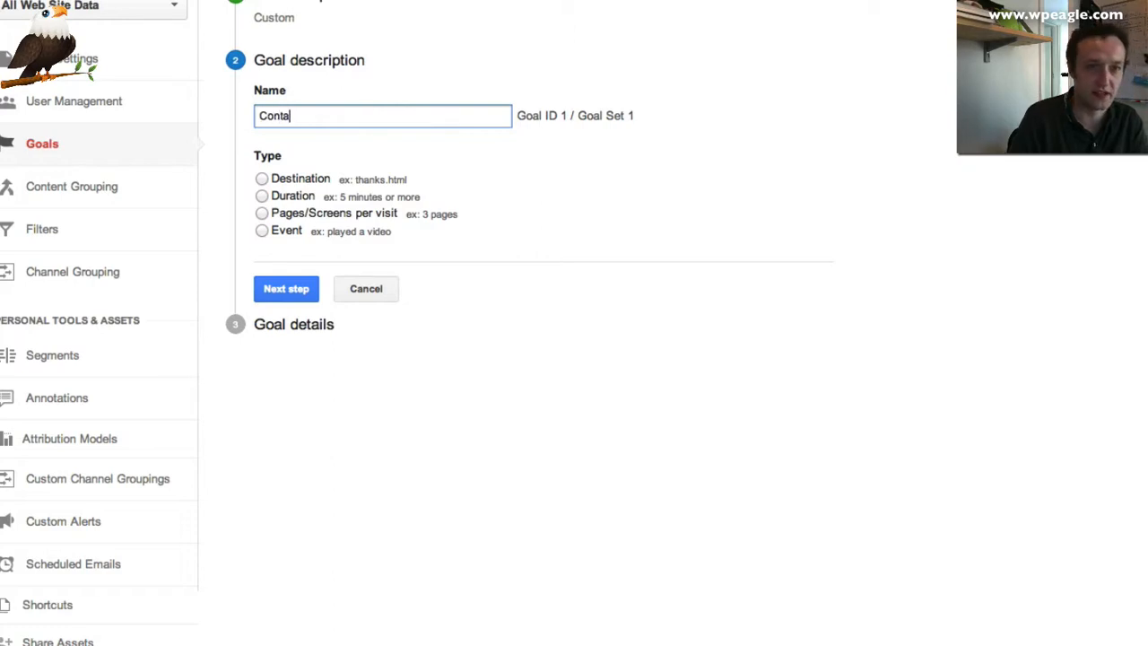
{"action": "type", "text": "ct Message"}
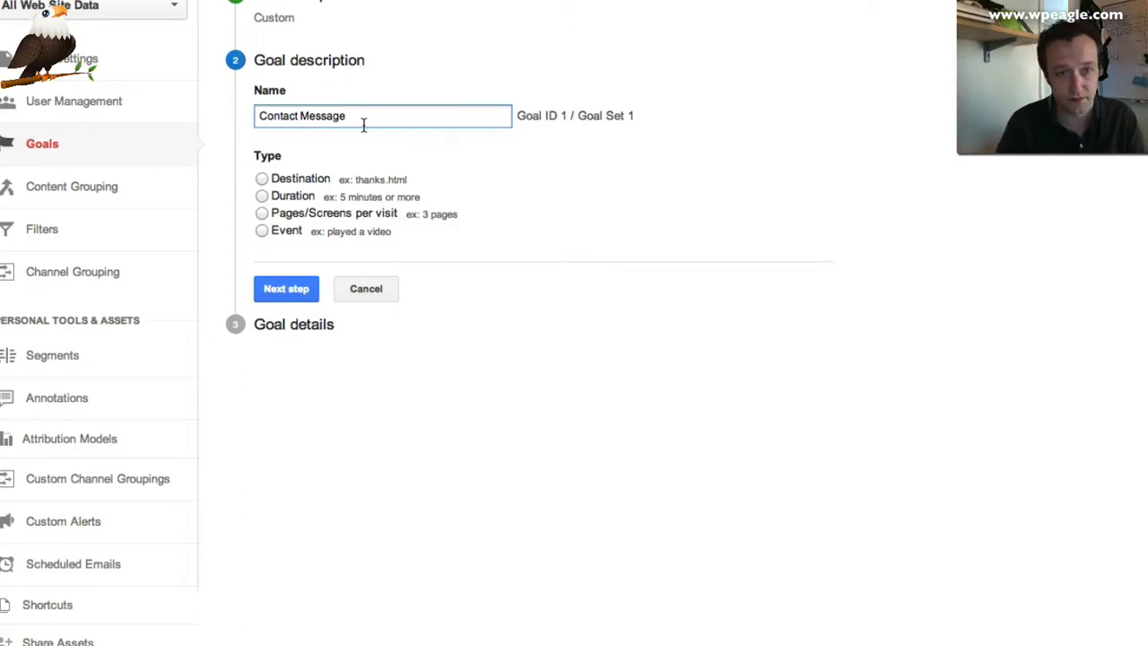
{"action": "mouse_move", "coordinate": [331, 155]}
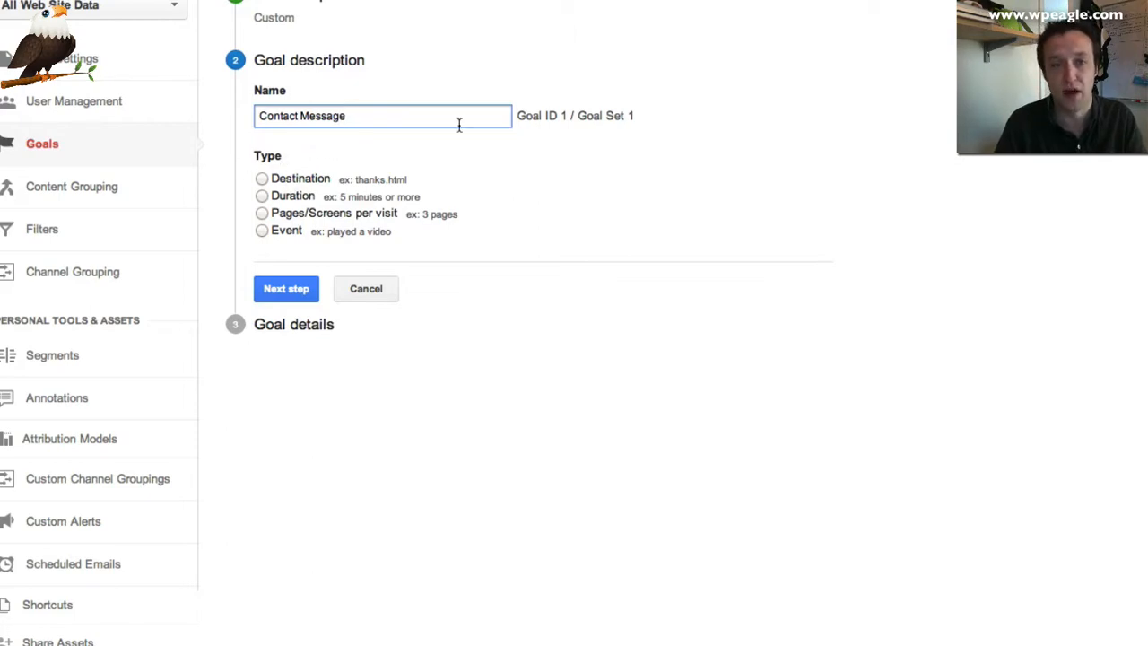
{"action": "type", "text": "§"}
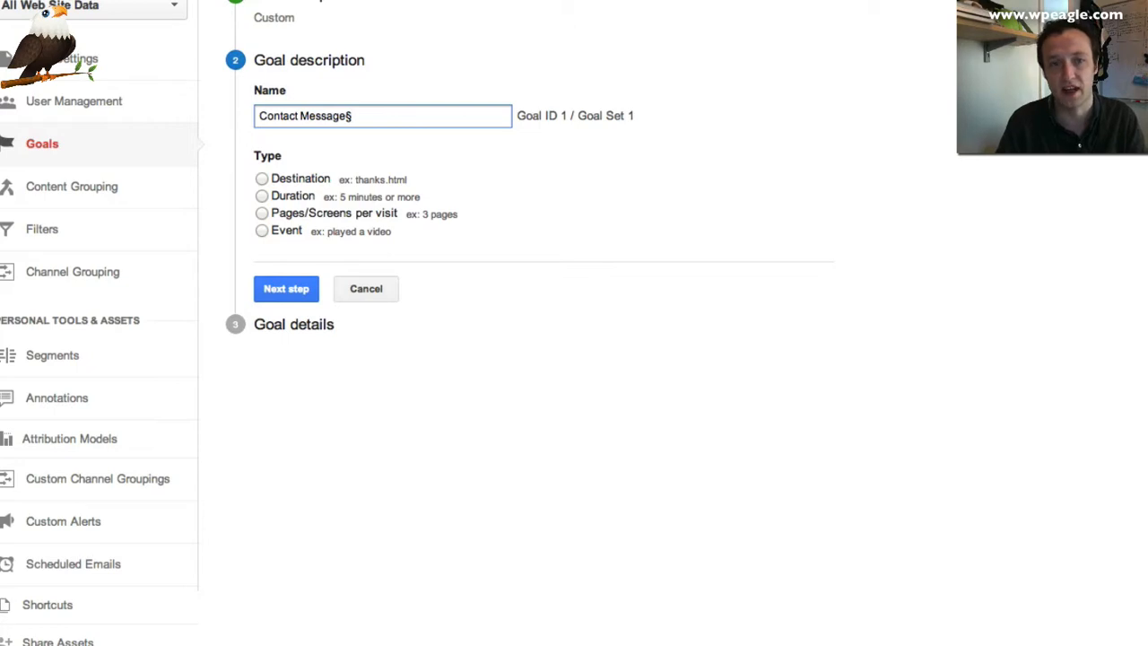
{"action": "key", "text": "Backspace"}
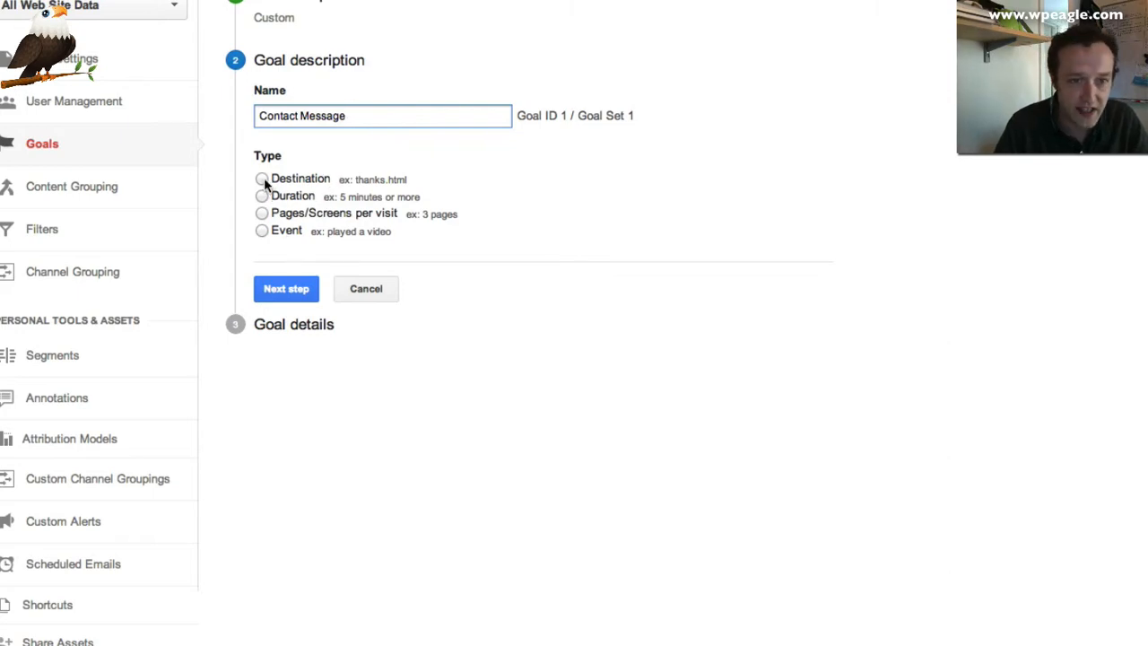
{"action": "left_click", "coordinate": [260, 179]}
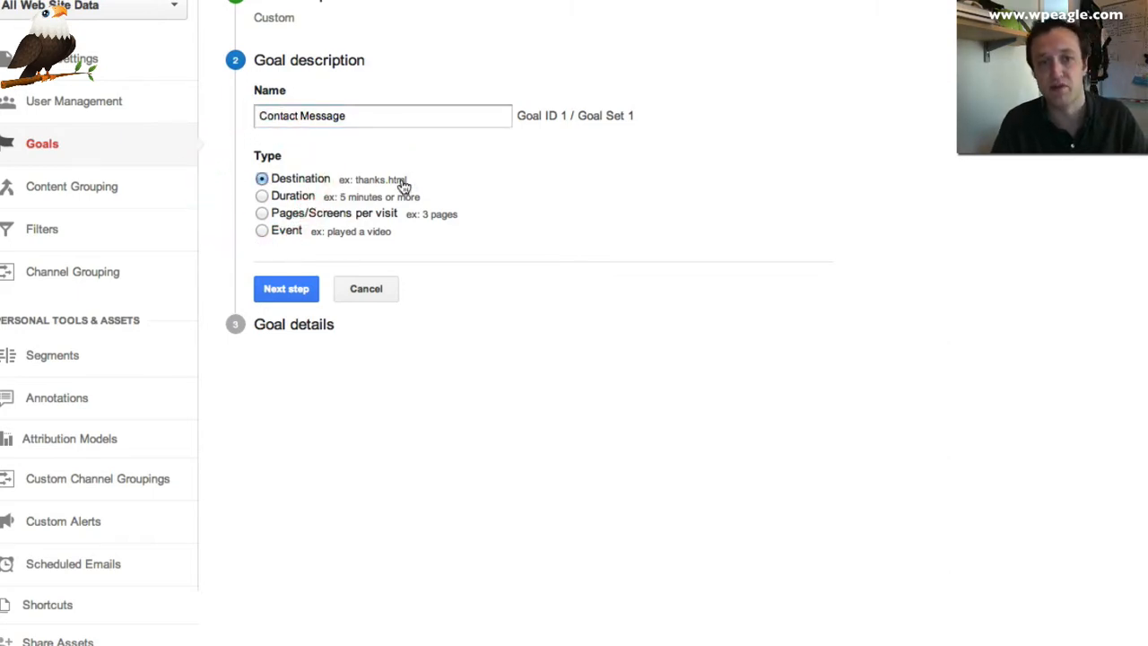
{"action": "left_click", "coordinate": [286, 287]}
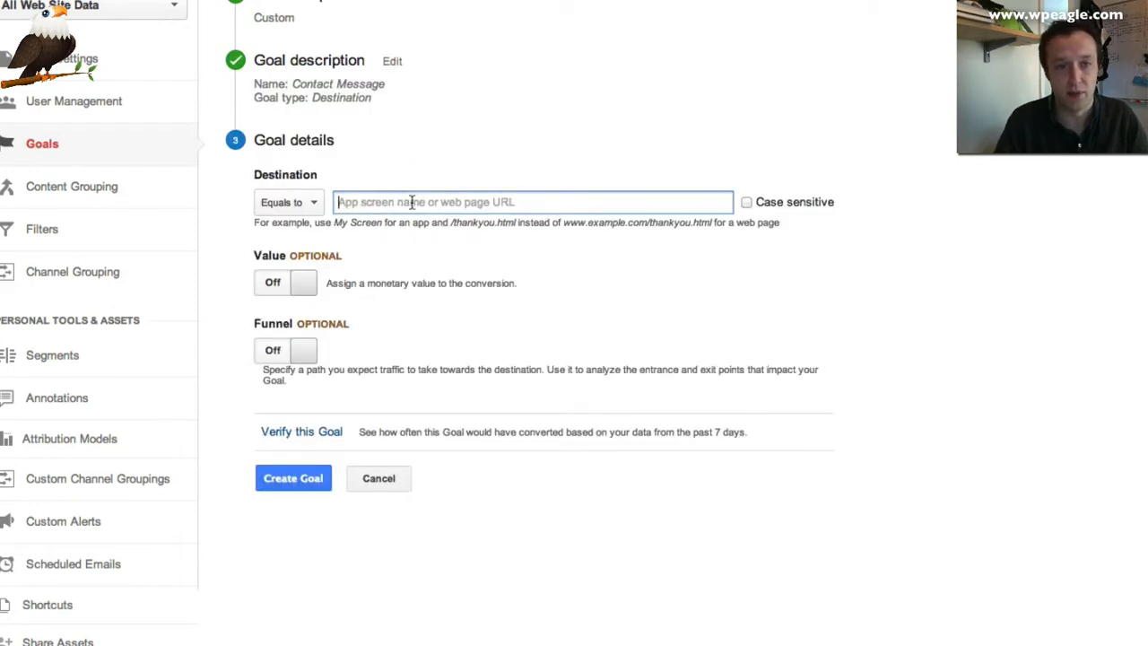
Step: Set destination /thanks-you-for-sending-a-message/ and a conversion value of 50 USD
{"action": "type", "text": "/thanks-you-for-sending-a-message/"}
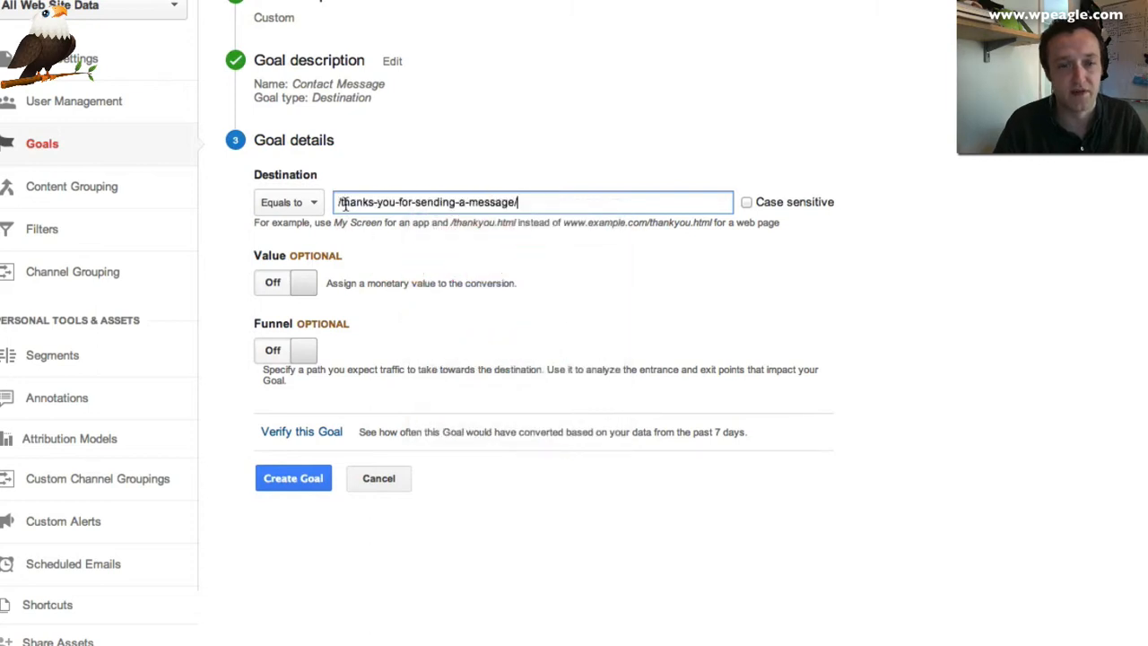
{"action": "mouse_move", "coordinate": [641, 281]}
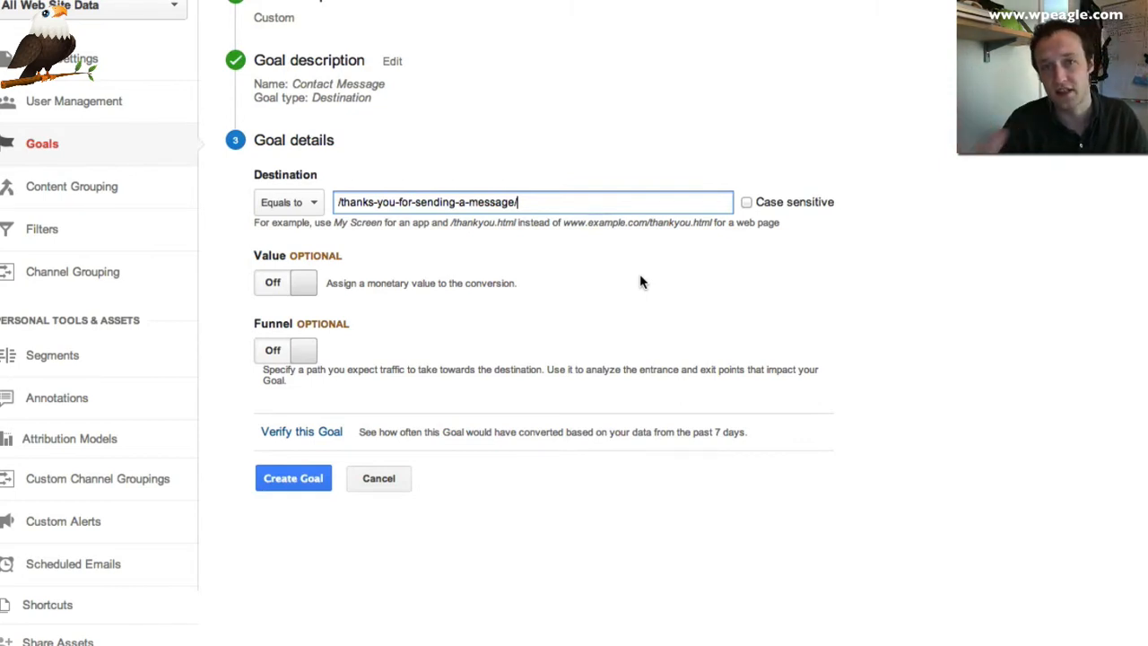
{"action": "mouse_move", "coordinate": [466, 282]}
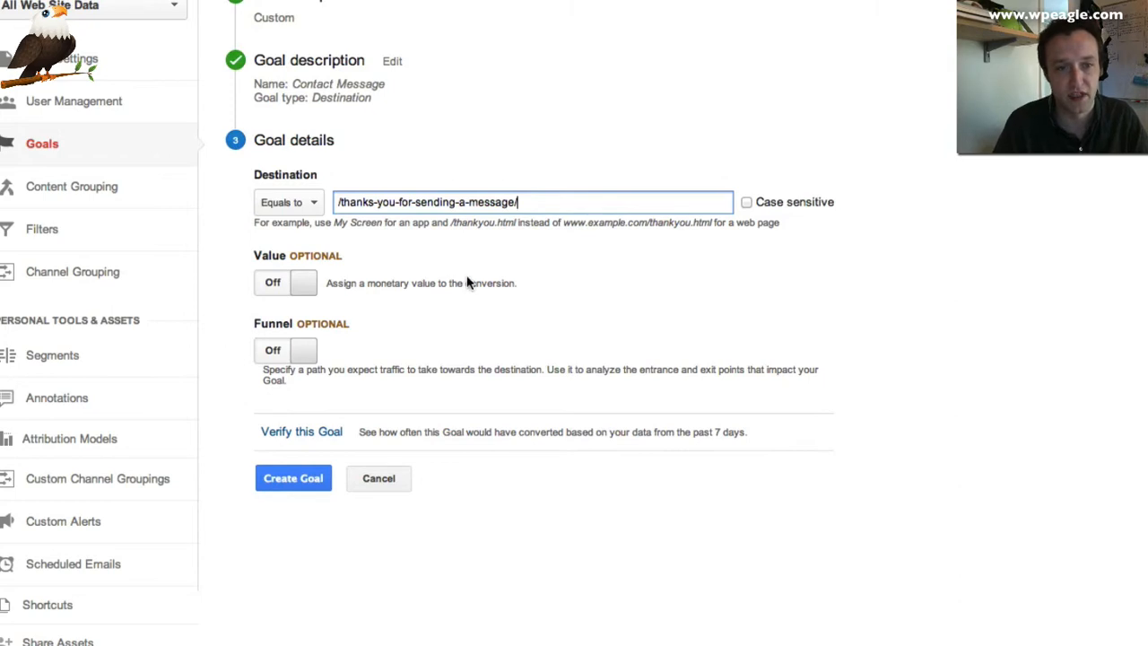
{"action": "mouse_move", "coordinate": [348, 312]}
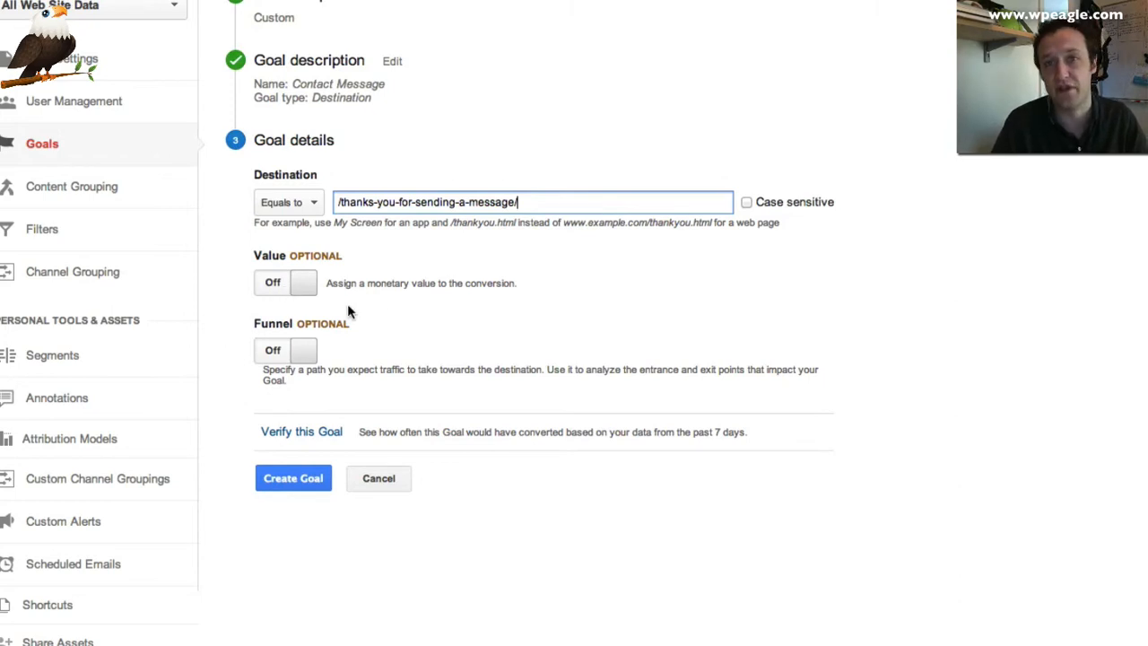
{"action": "mouse_move", "coordinate": [313, 299]}
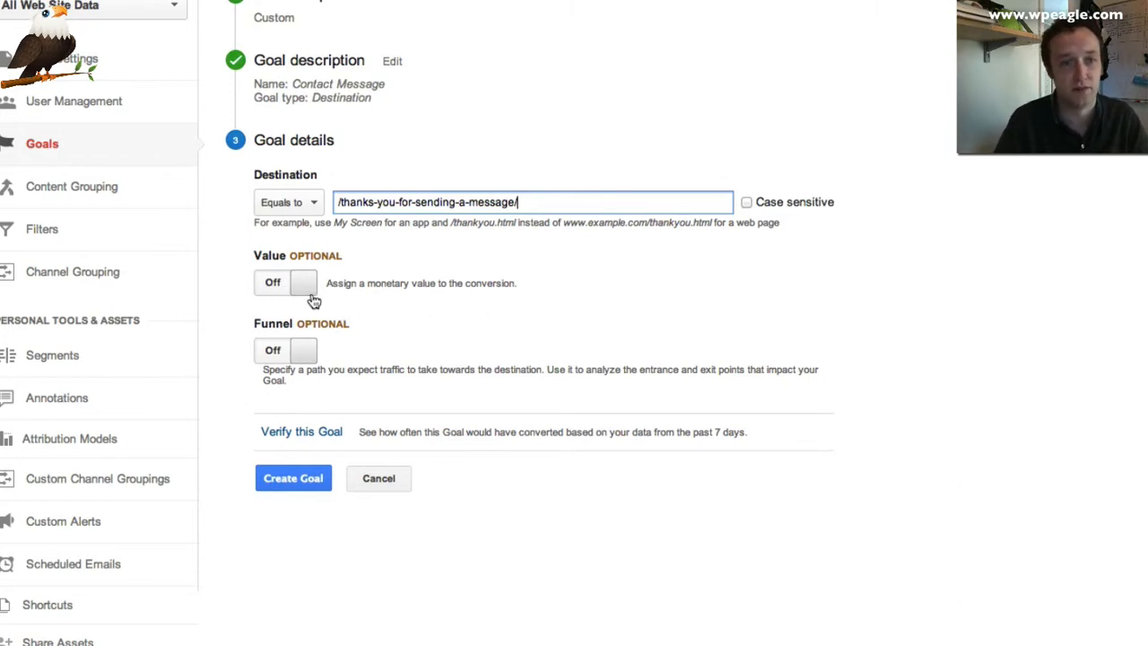
{"action": "left_click", "coordinate": [303, 282]}
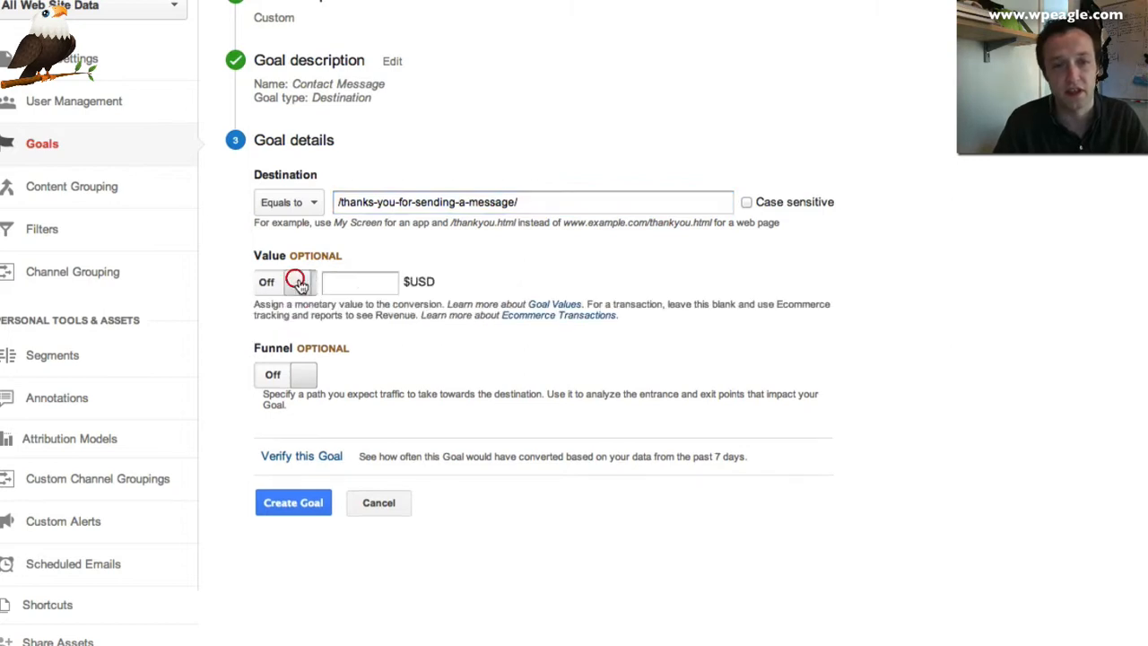
{"action": "left_click", "coordinate": [285, 282]}
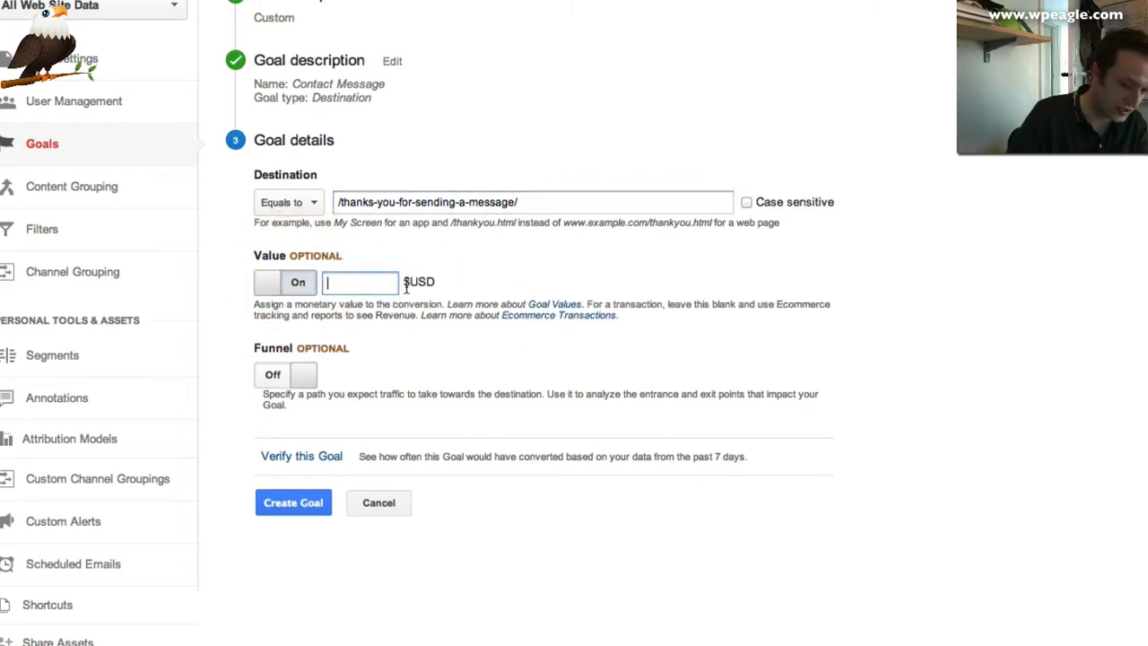
{"action": "type", "text": "50"}
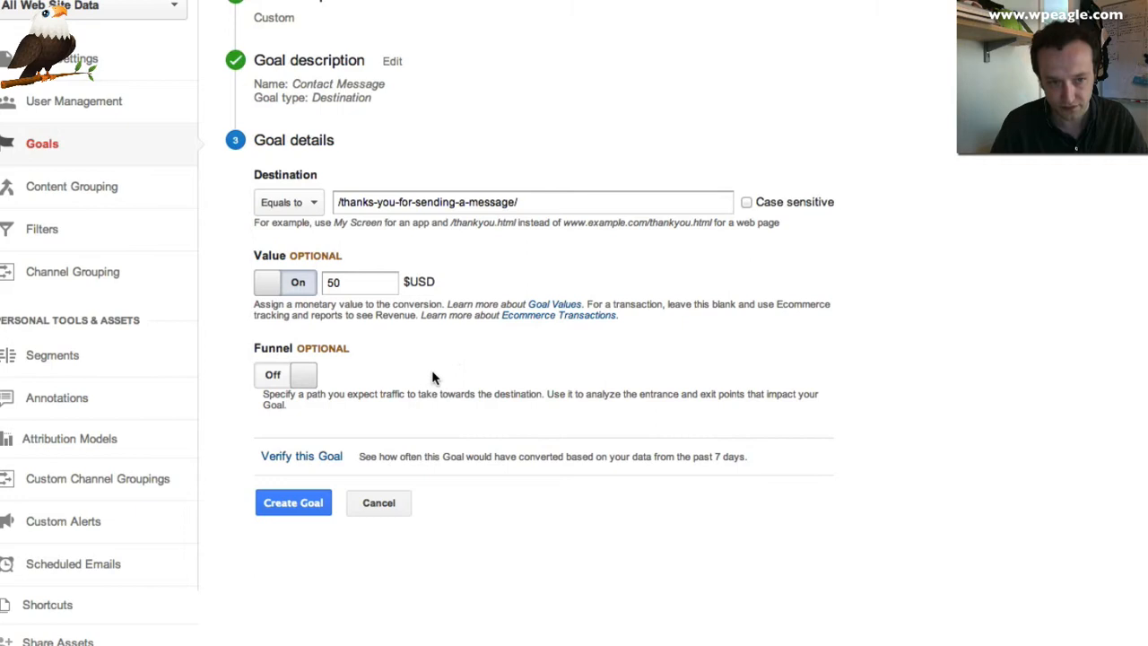
{"action": "mouse_move", "coordinate": [422, 366]}
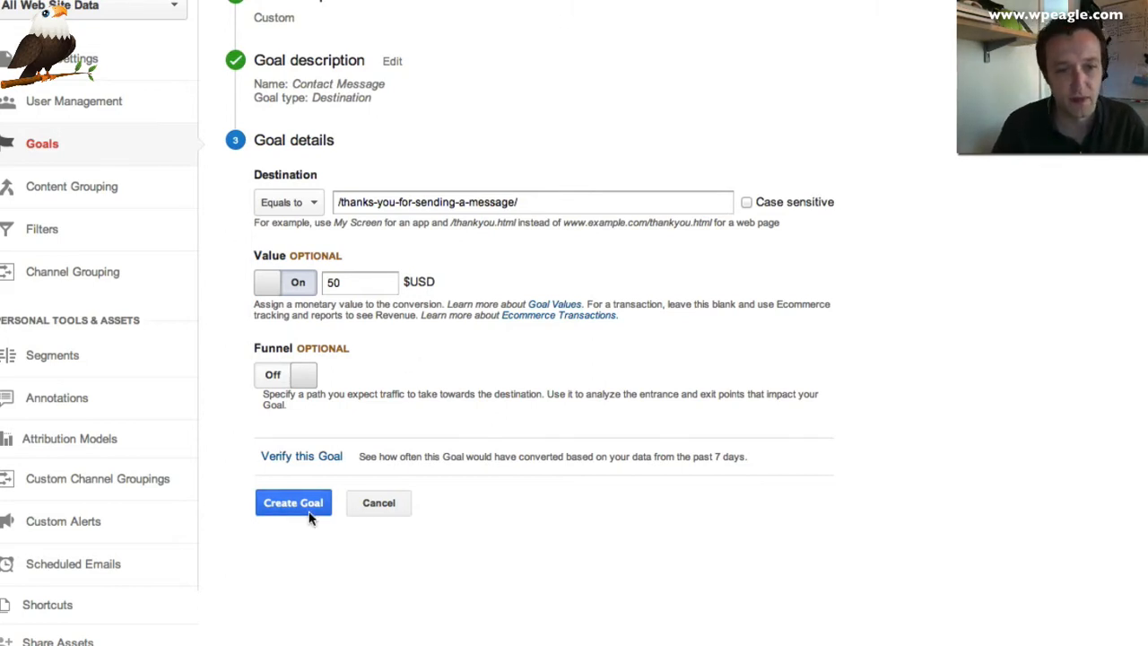
Step: Create the Contact Message goal so it appears in the goals list
{"action": "left_click", "coordinate": [293, 502]}
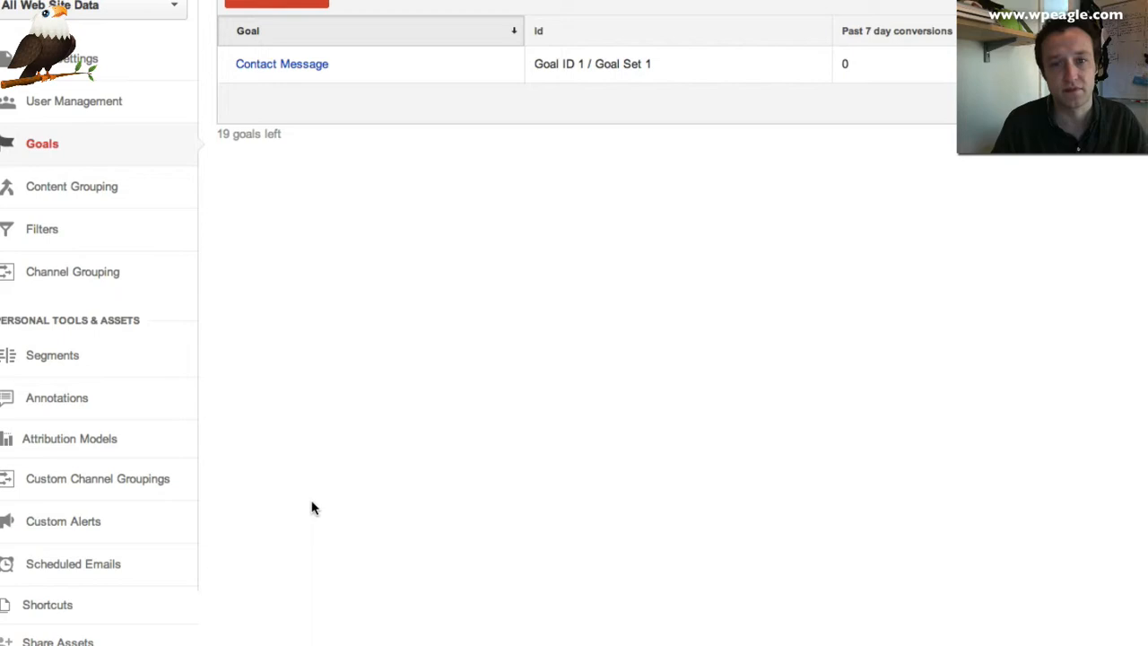
{"action": "scroll", "scroll_direction": "up", "scroll_amount": 3}
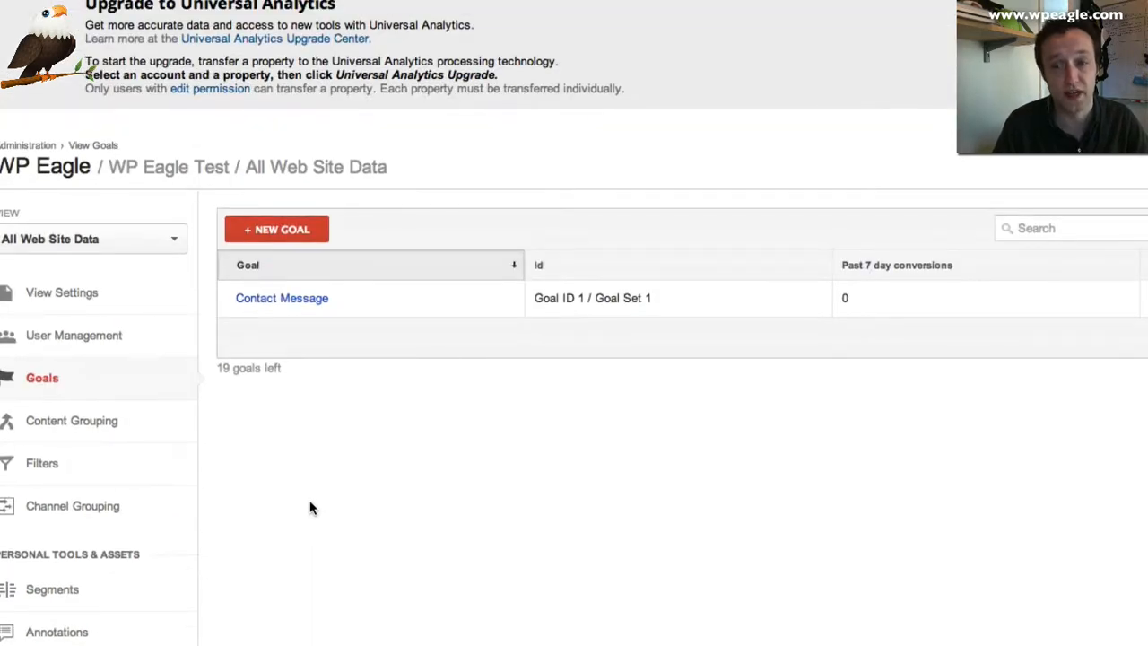